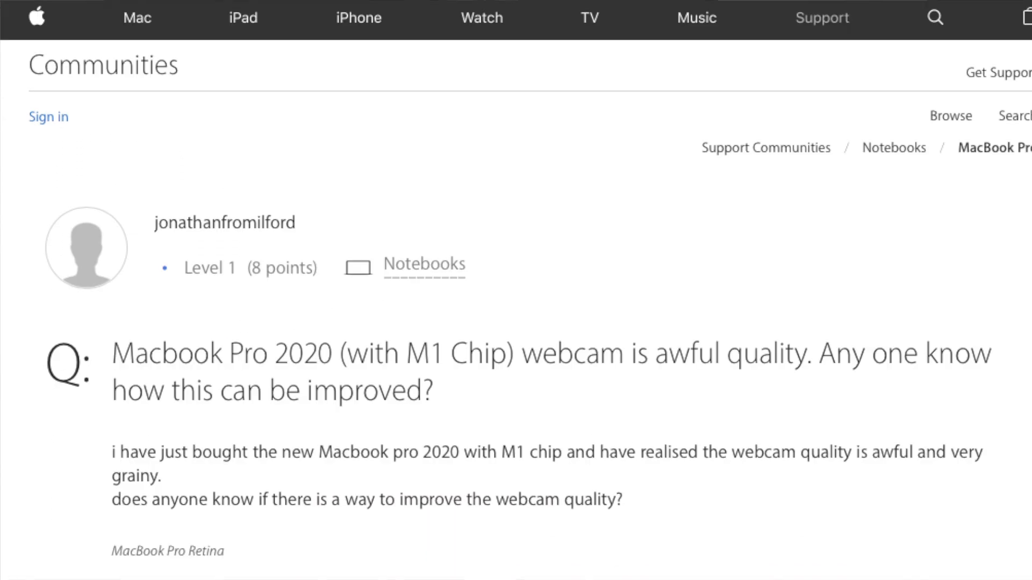
Step: Scroll down the Logitech Capture requirements page to the supported operating systems list
{"action": "scroll", "scroll_direction": "down", "scroll_amount": 3}
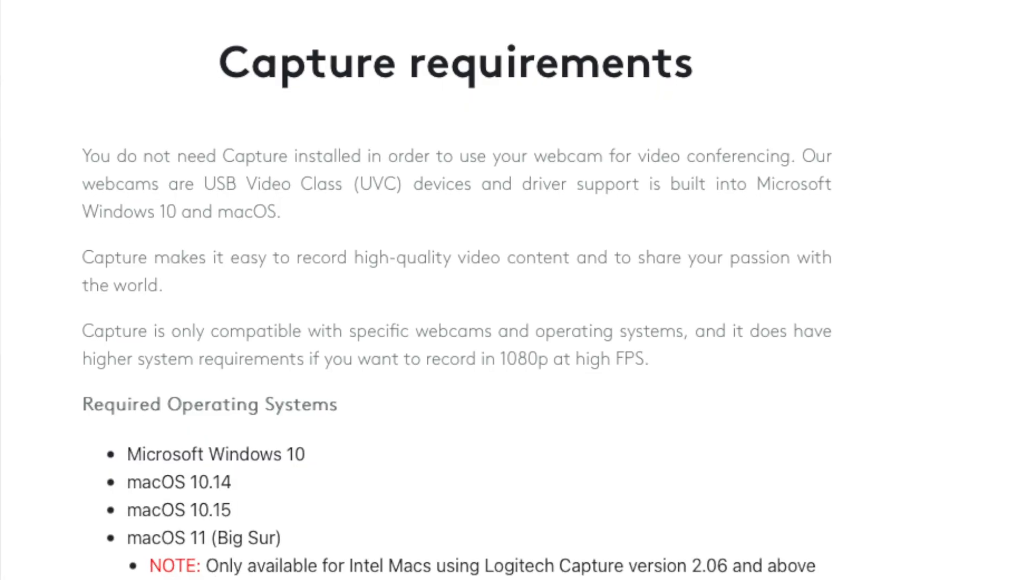
{"action": "scroll", "scroll_direction": "down", "scroll_amount": 3}
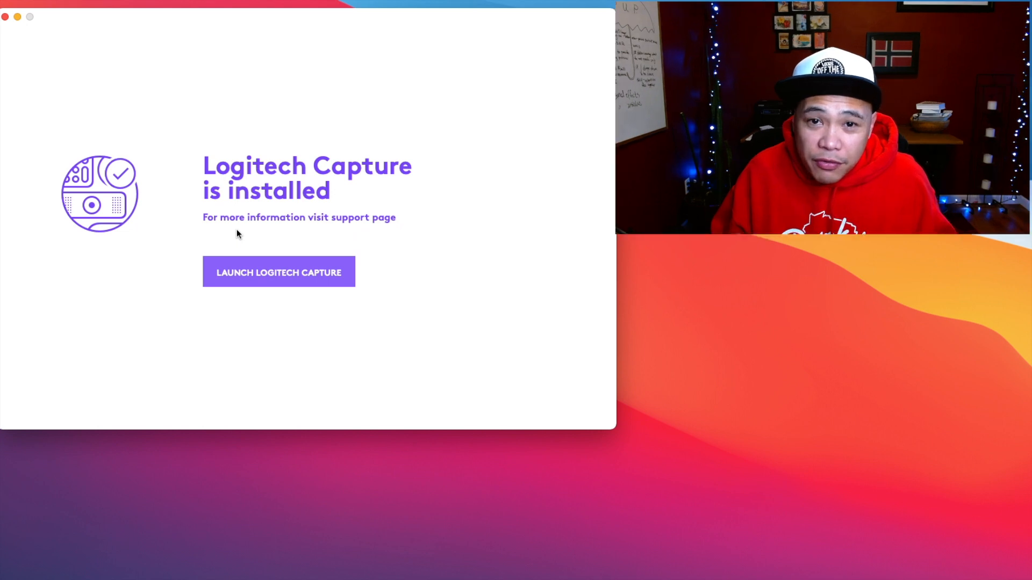
Step: Launch Logitech Capture from the installer's completion screen
{"action": "left_click", "coordinate": [279, 270]}
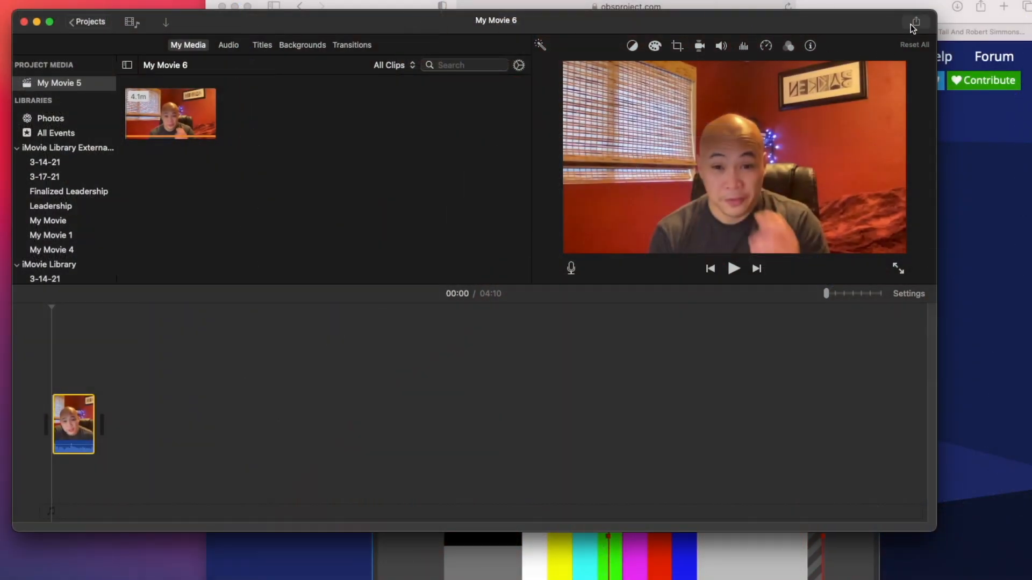
Step: Check the File export resolution choices for the movie, currently capped at 720p
{"action": "left_click", "coordinate": [916, 20]}
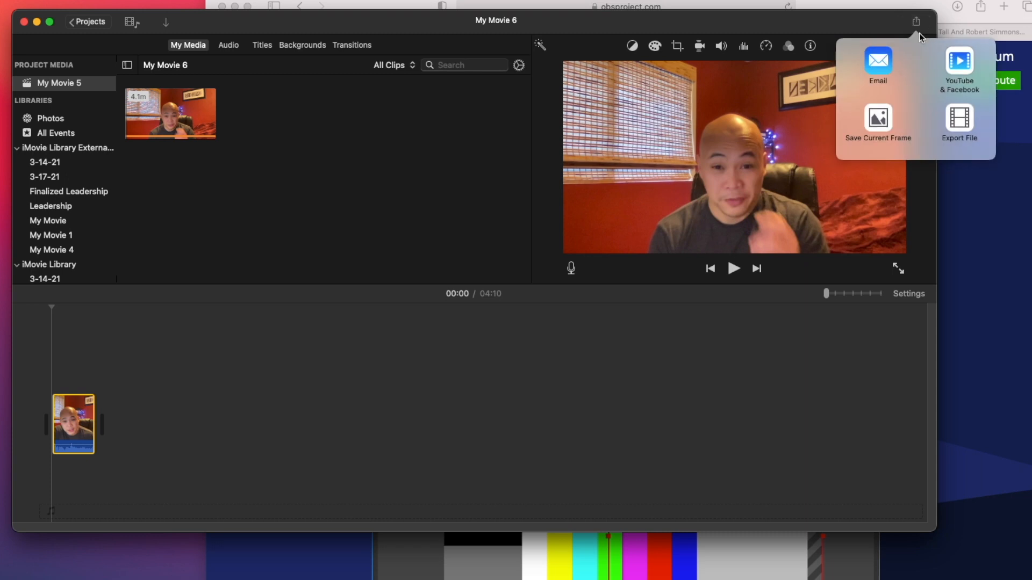
{"action": "left_click", "coordinate": [959, 117]}
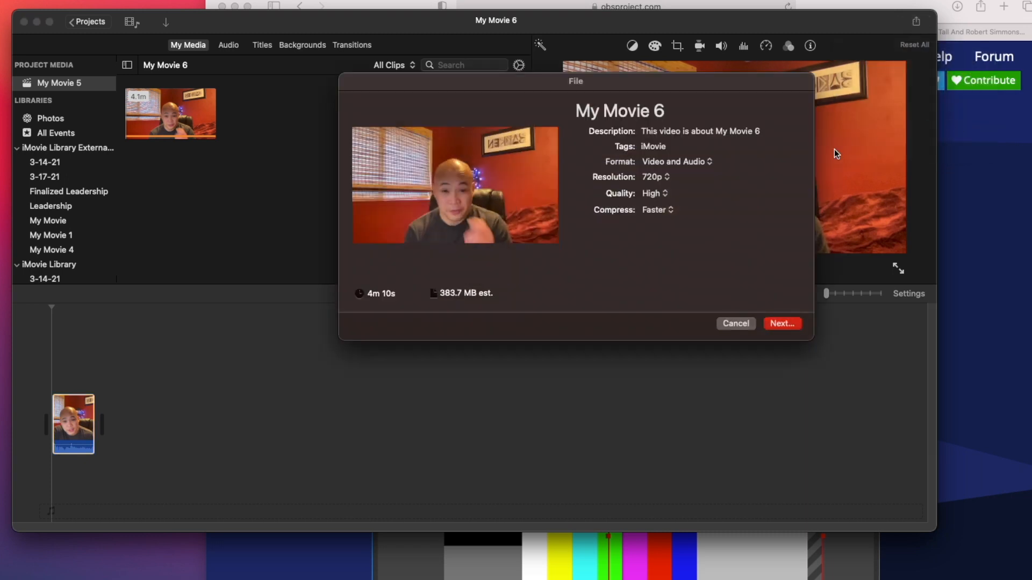
{"action": "left_click", "coordinate": [652, 177]}
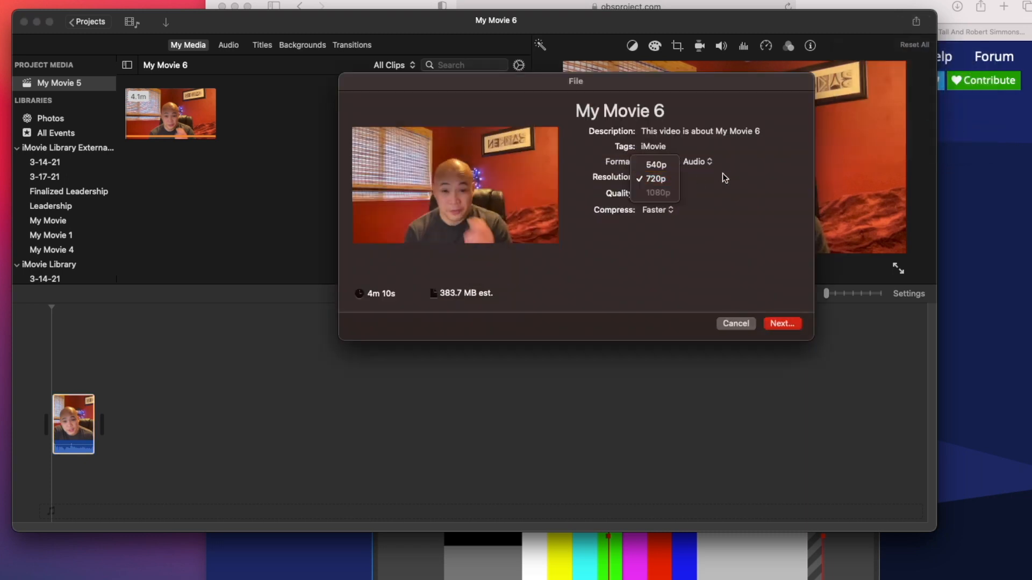
{"action": "left_click", "coordinate": [916, 21]}
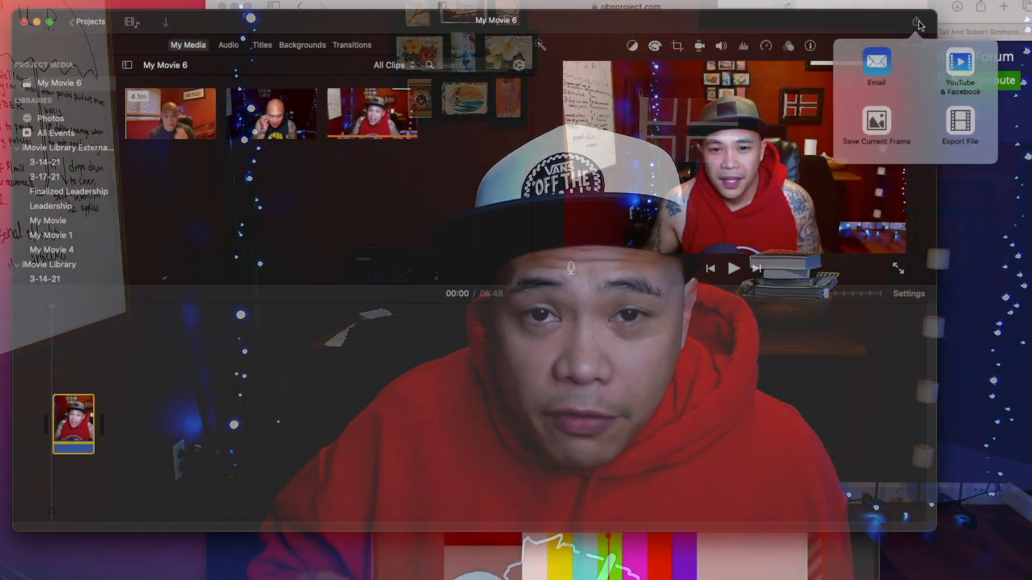
Step: Check the File export resolutions for the new webcam clip, where 1080p is offered
{"action": "left_click", "coordinate": [960, 121]}
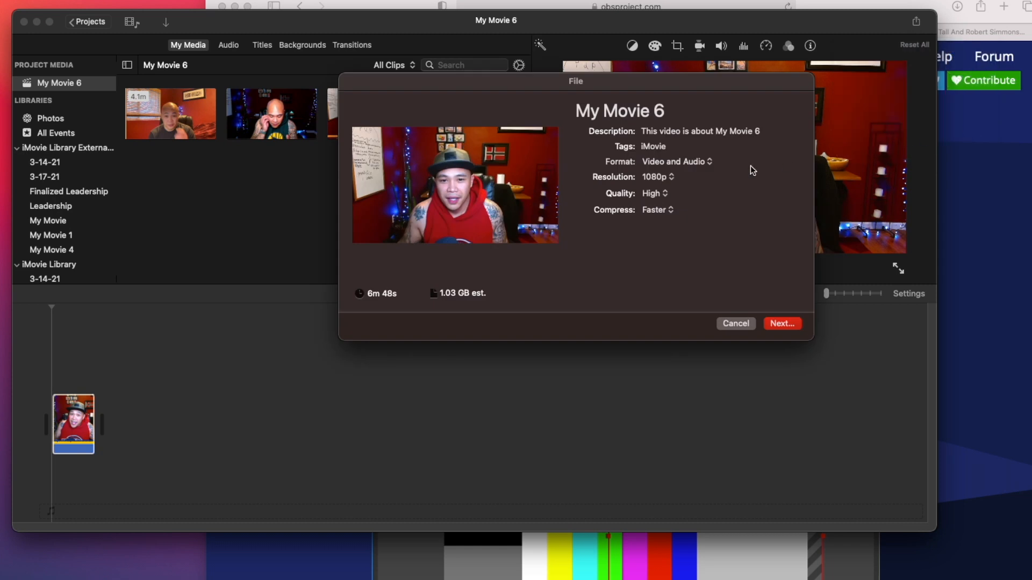
{"action": "left_click", "coordinate": [654, 176]}
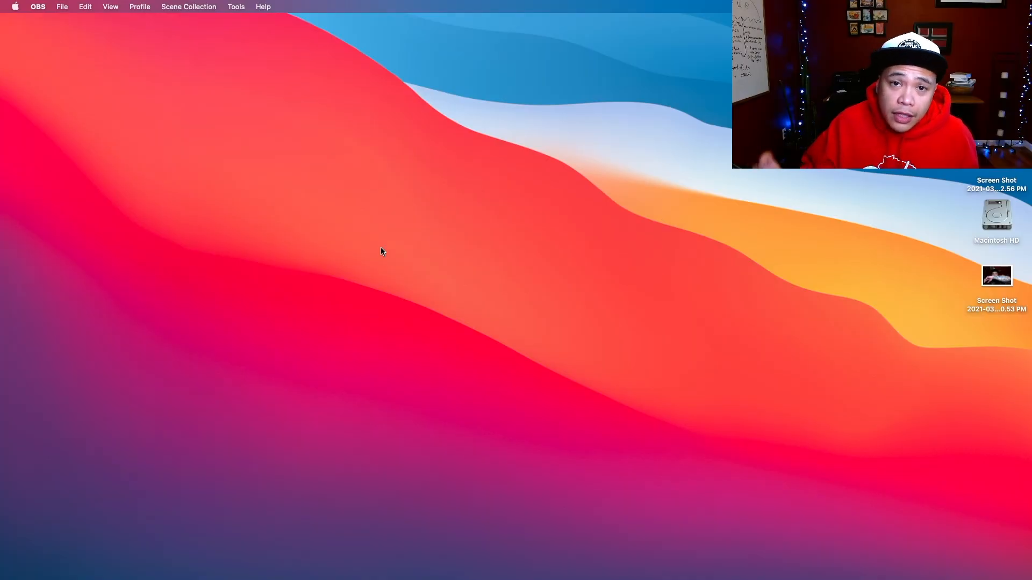
{"action": "mouse_move", "coordinate": [103, 563]}
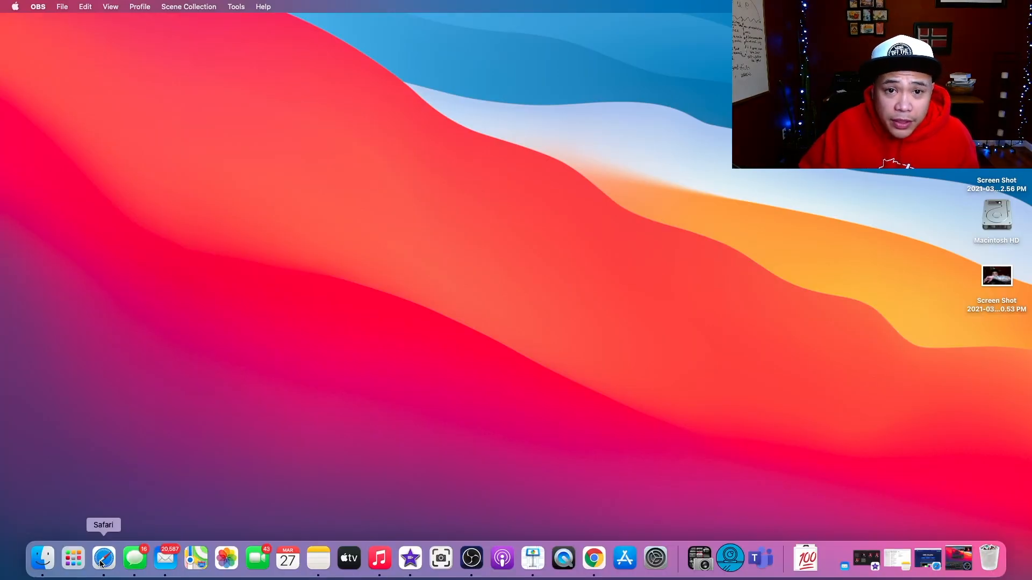
Step: Switch to Safari showing the OBS Studio homepage with the macOS download
{"action": "left_click", "coordinate": [104, 558]}
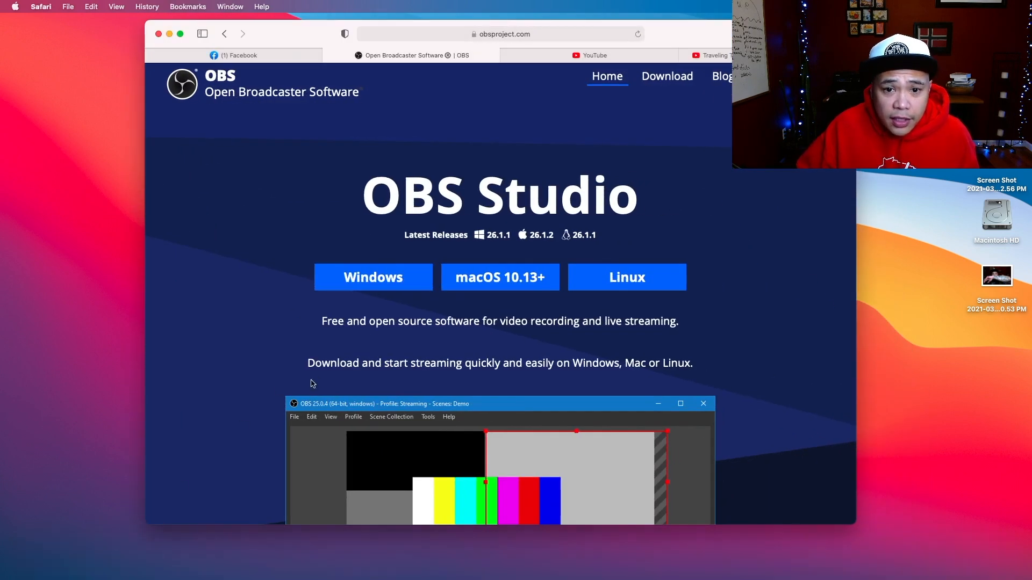
{"action": "mouse_move", "coordinate": [566, 251]}
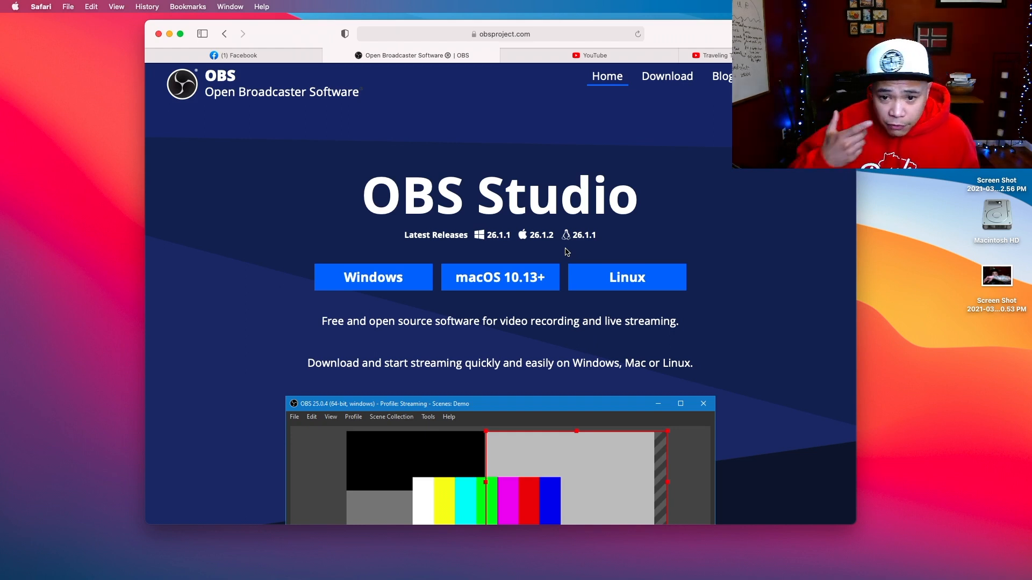
{"action": "mouse_move", "coordinate": [484, 284]}
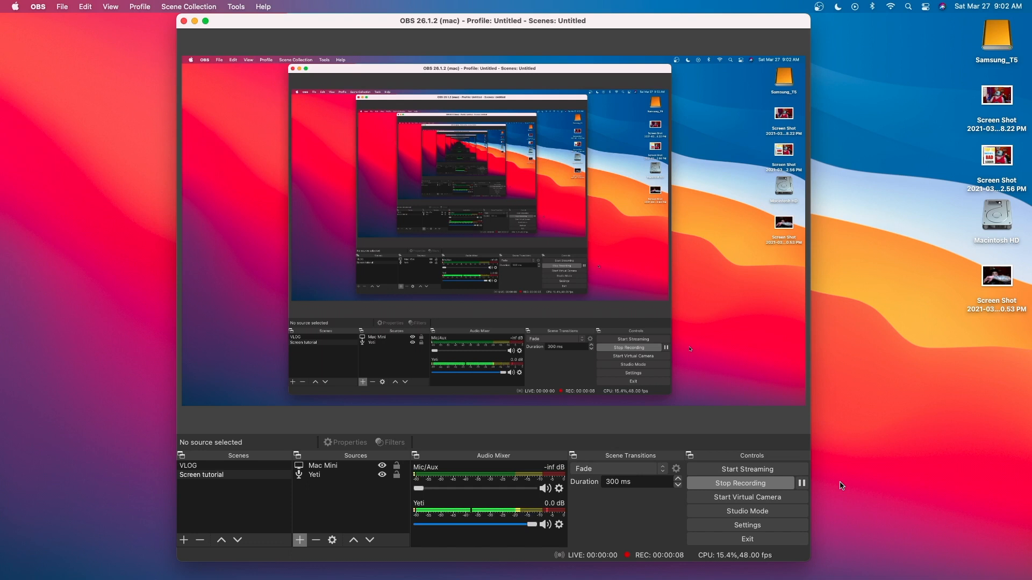
{"action": "left_click", "coordinate": [201, 475]}
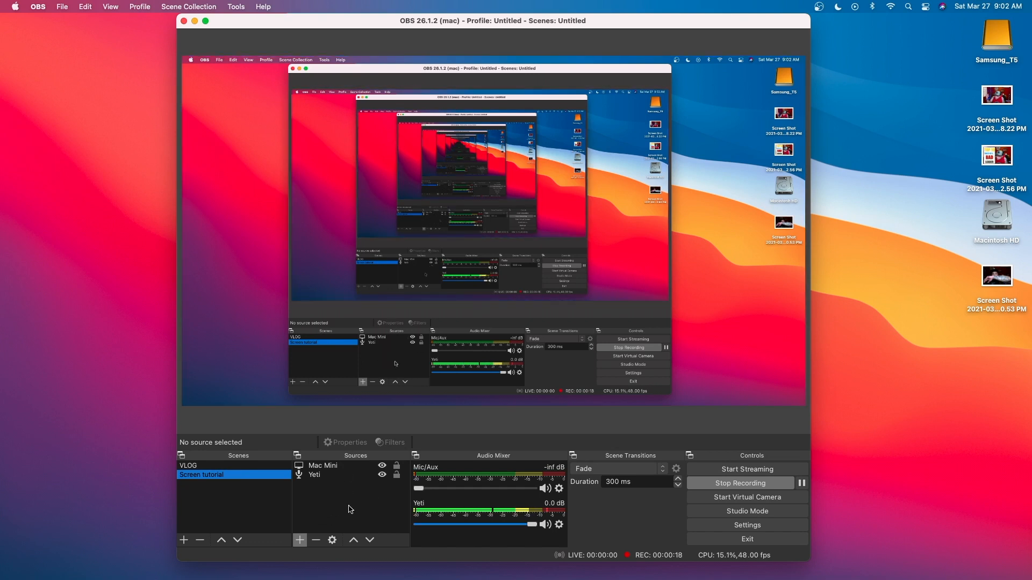
{"action": "mouse_move", "coordinate": [331, 485]}
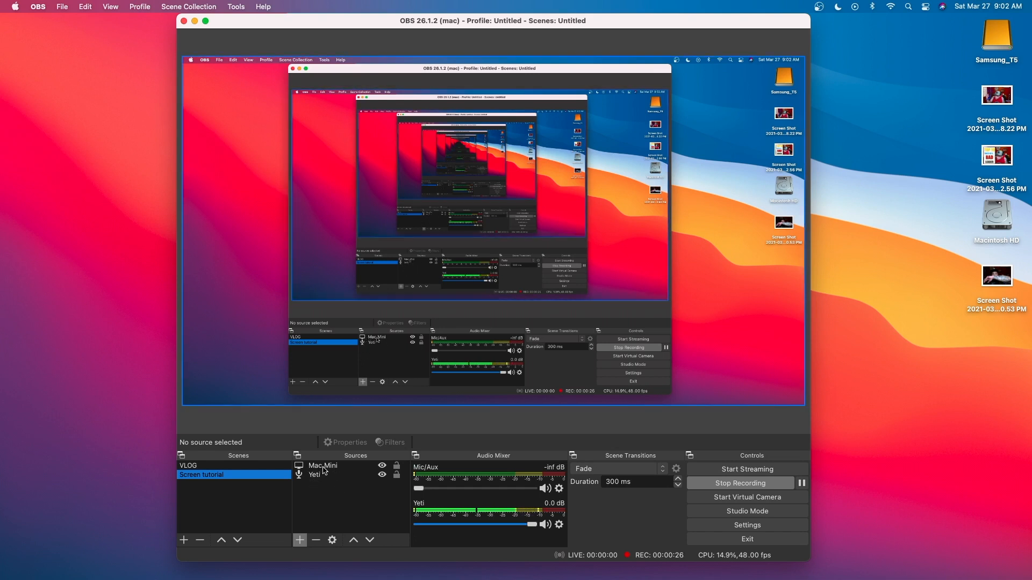
{"action": "left_click", "coordinate": [314, 475]}
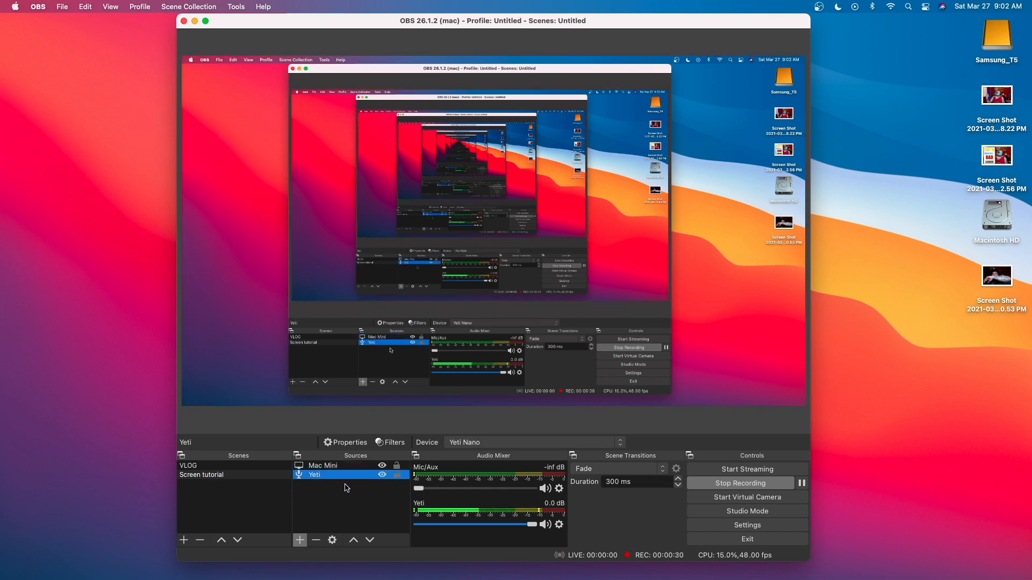
{"action": "left_click", "coordinate": [201, 476]}
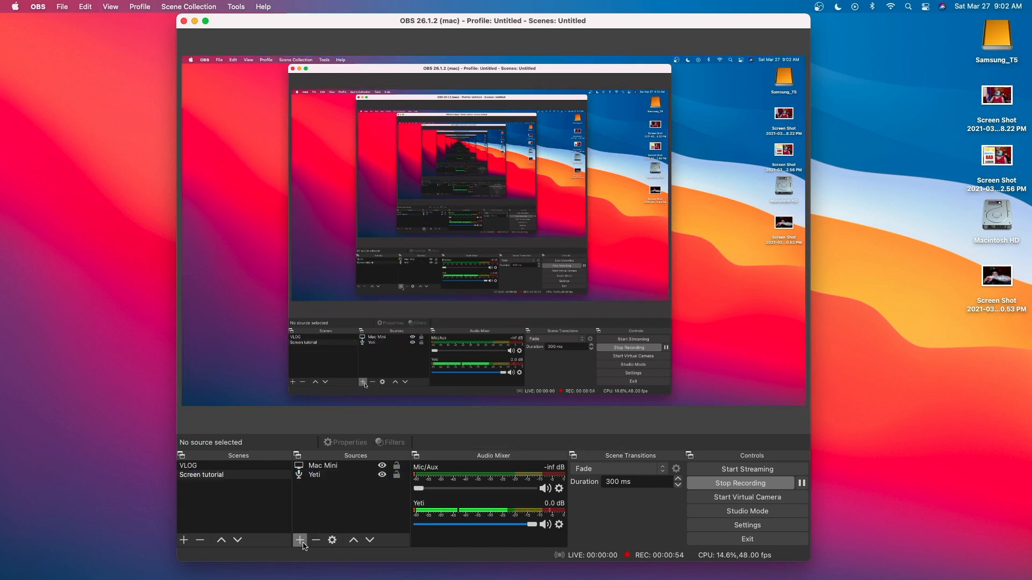
Step: Add a Video Capture Device source named 'Logitech' to the scene
{"action": "left_click", "coordinate": [298, 539]}
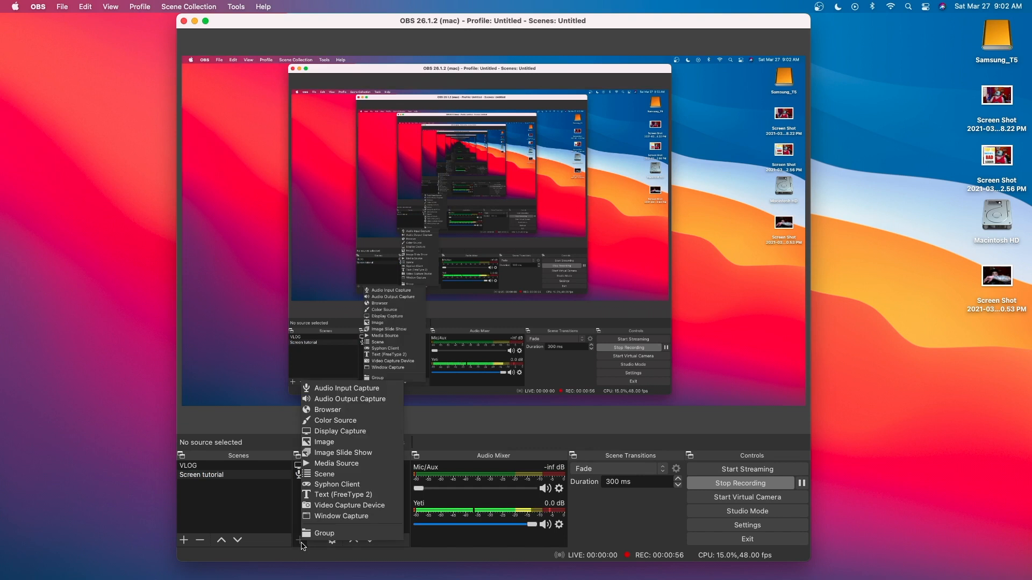
{"action": "mouse_move", "coordinate": [349, 505]}
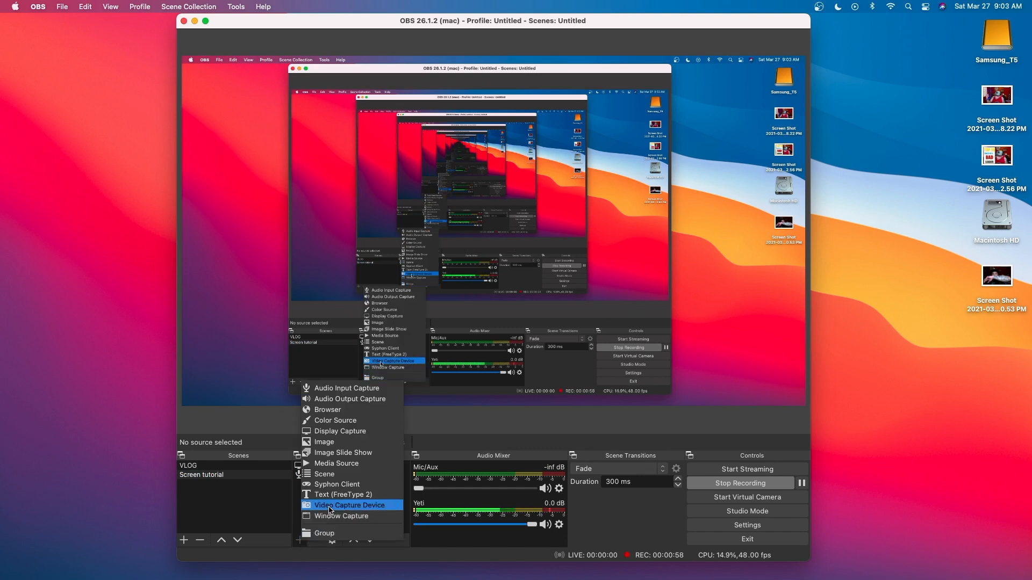
{"action": "left_click", "coordinate": [351, 505]}
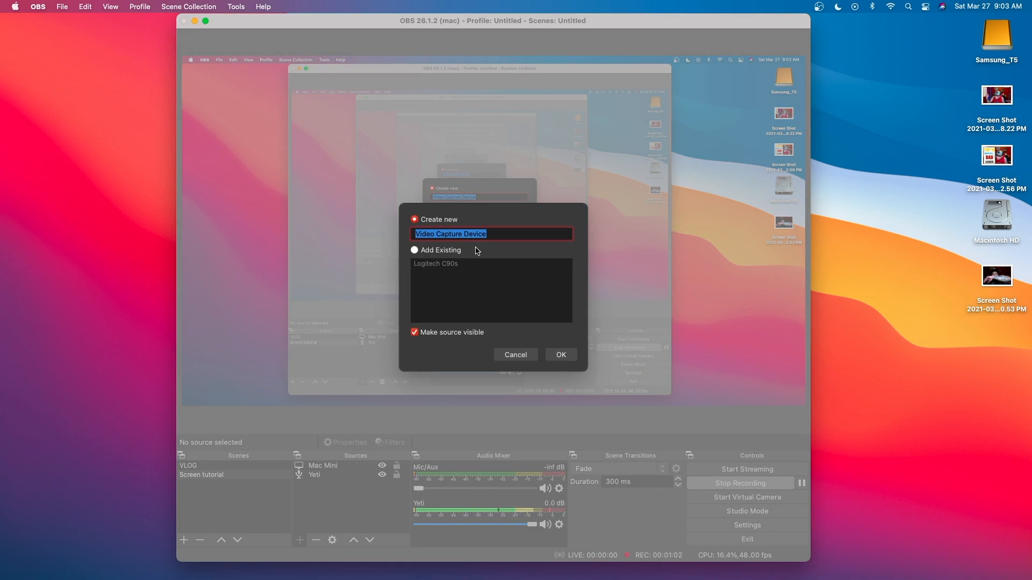
{"action": "mouse_move", "coordinate": [502, 256]}
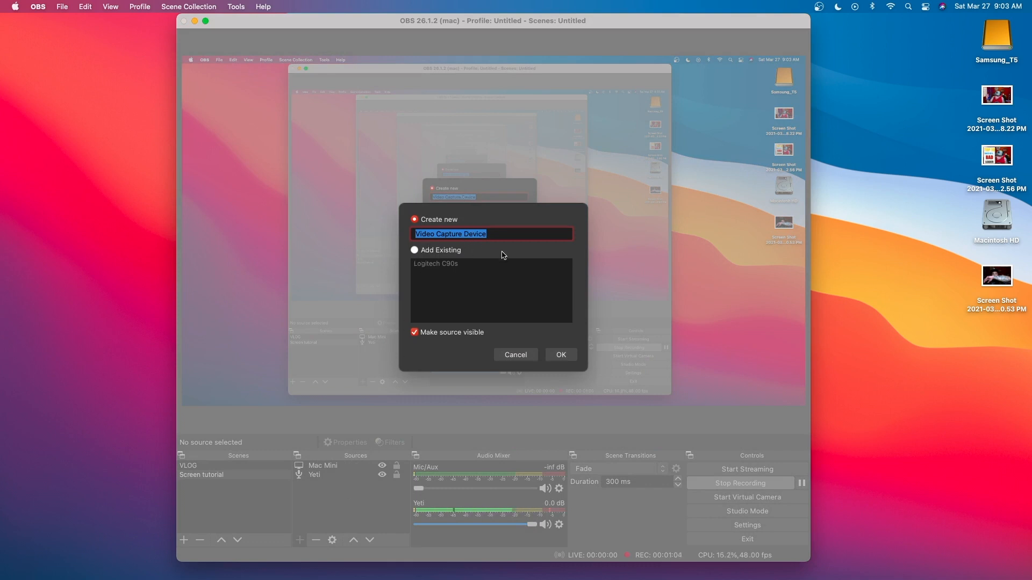
{"action": "type", "text": "Logitec"}
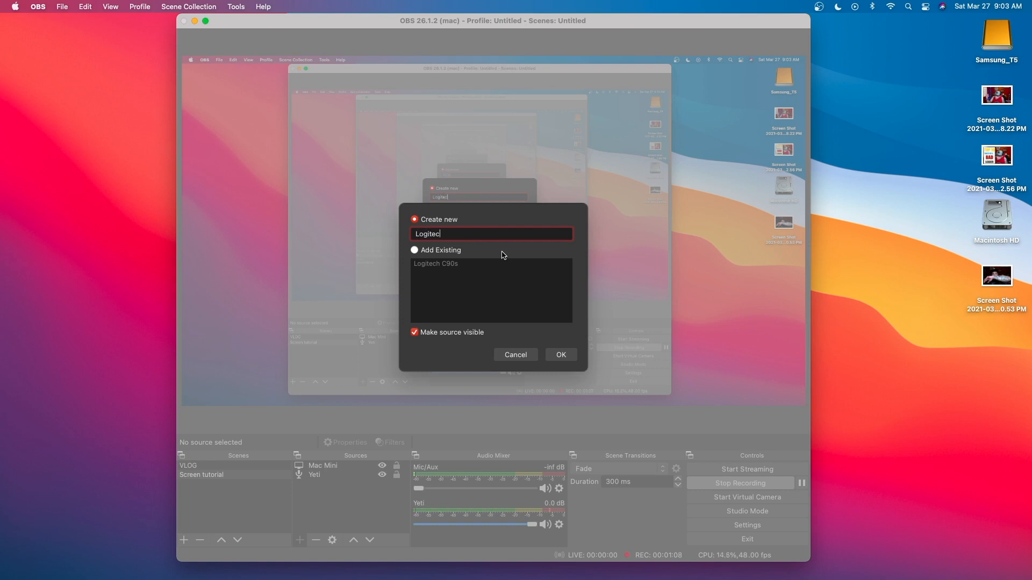
{"action": "type", "text": "h"}
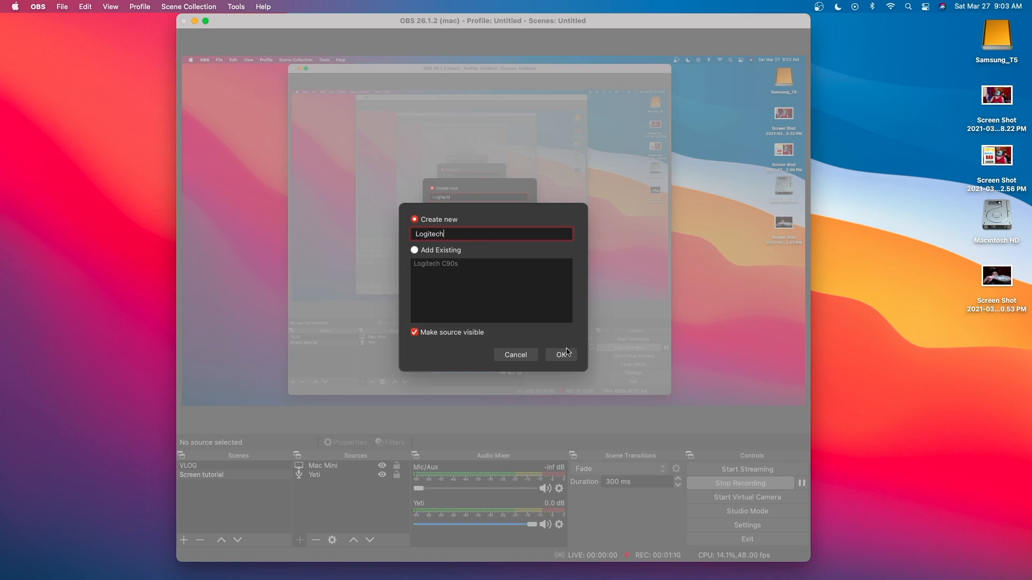
{"action": "left_click", "coordinate": [561, 354]}
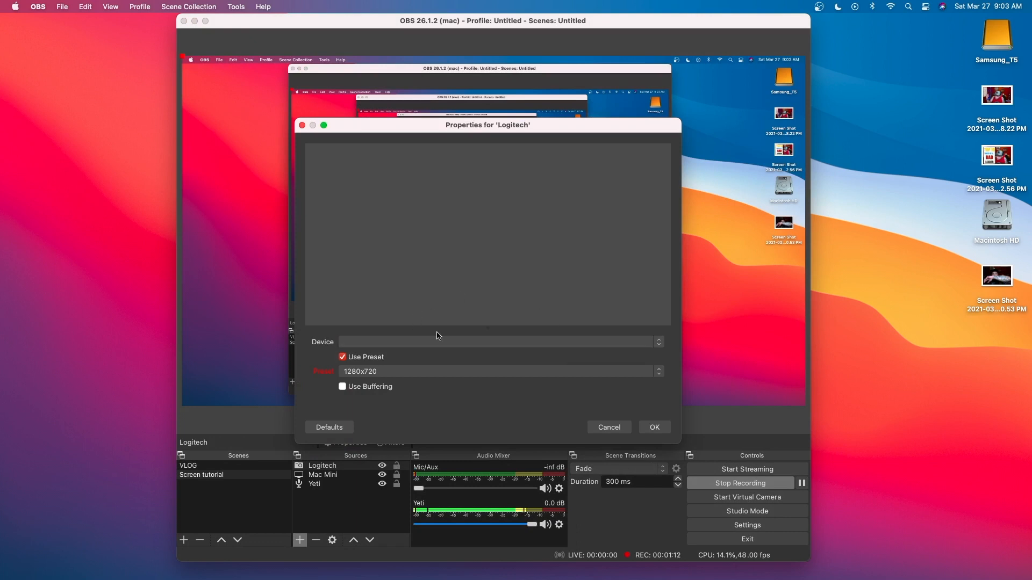
Step: Select the HD Pro Webcam C920 as the device, keep the 1280x720 preset and confirm
{"action": "left_click", "coordinate": [499, 342]}
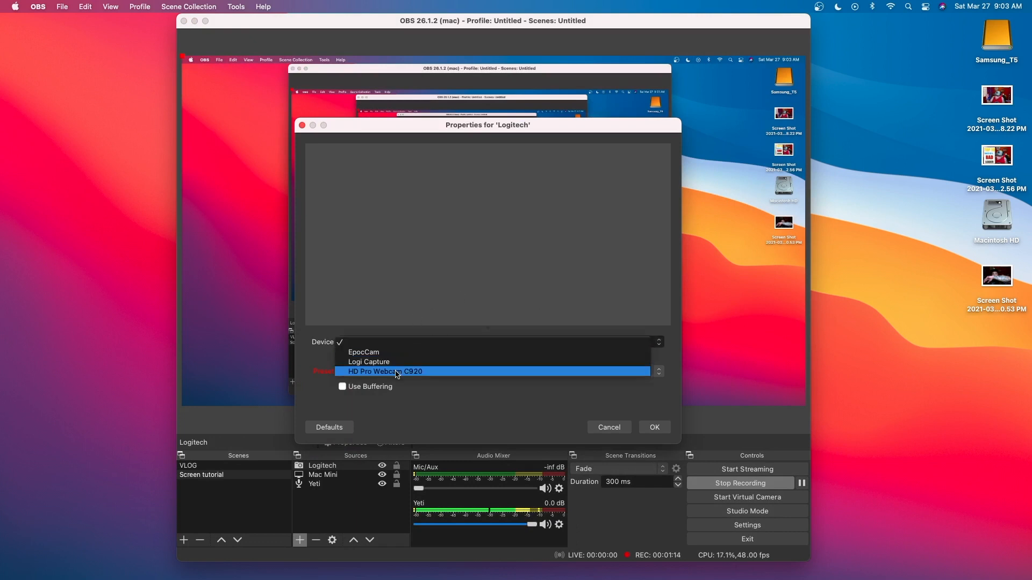
{"action": "left_click", "coordinate": [385, 371]}
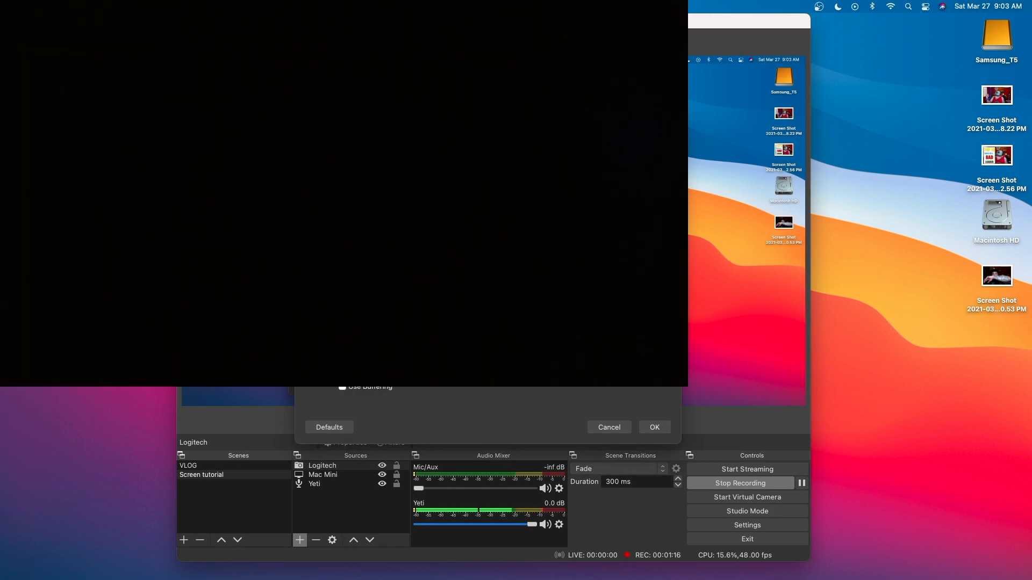
{"action": "mouse_move", "coordinate": [434, 393]}
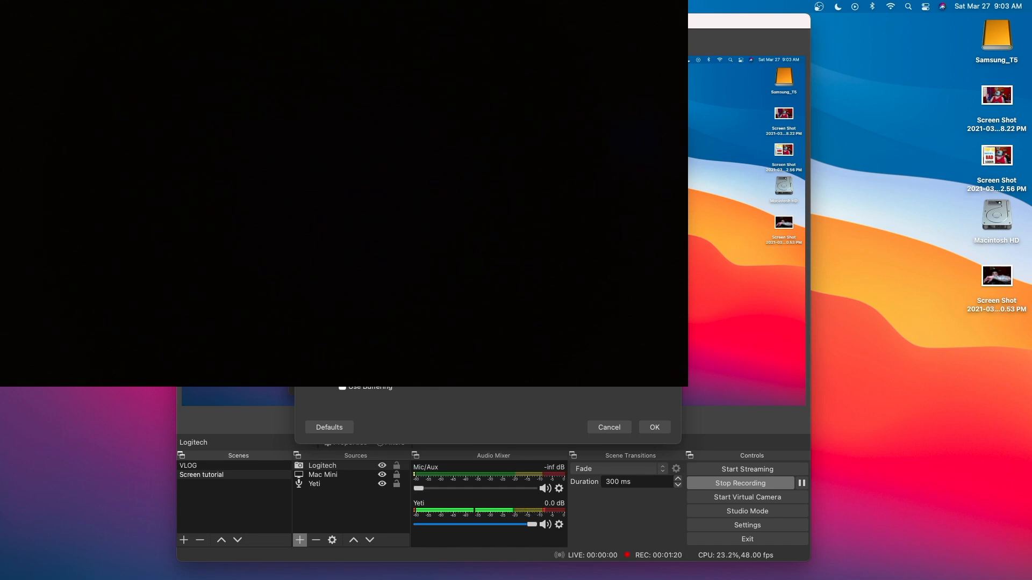
{"action": "left_click", "coordinate": [654, 428]}
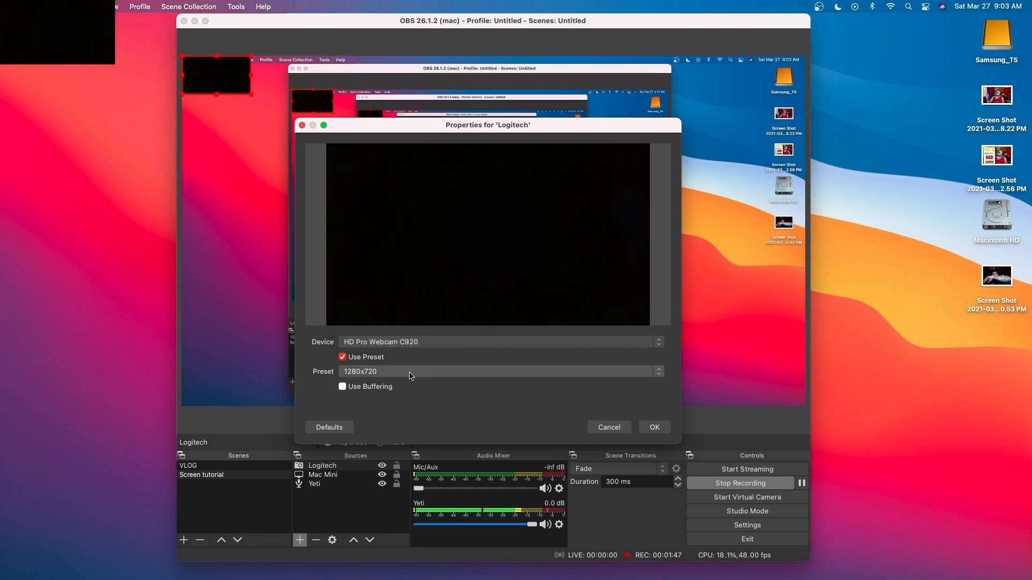
{"action": "left_click", "coordinate": [496, 371]}
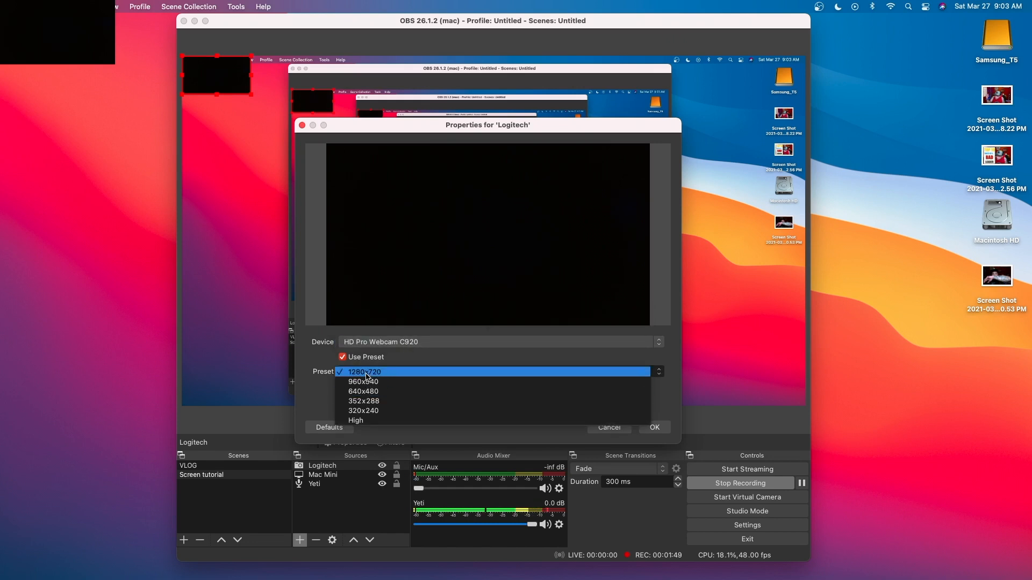
{"action": "mouse_move", "coordinate": [381, 379]}
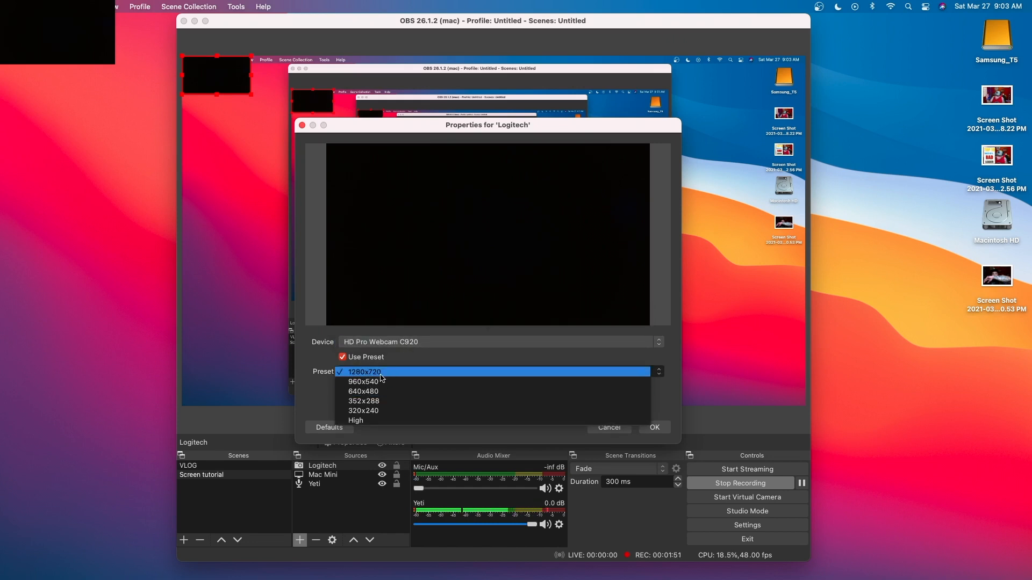
{"action": "mouse_move", "coordinate": [433, 377]}
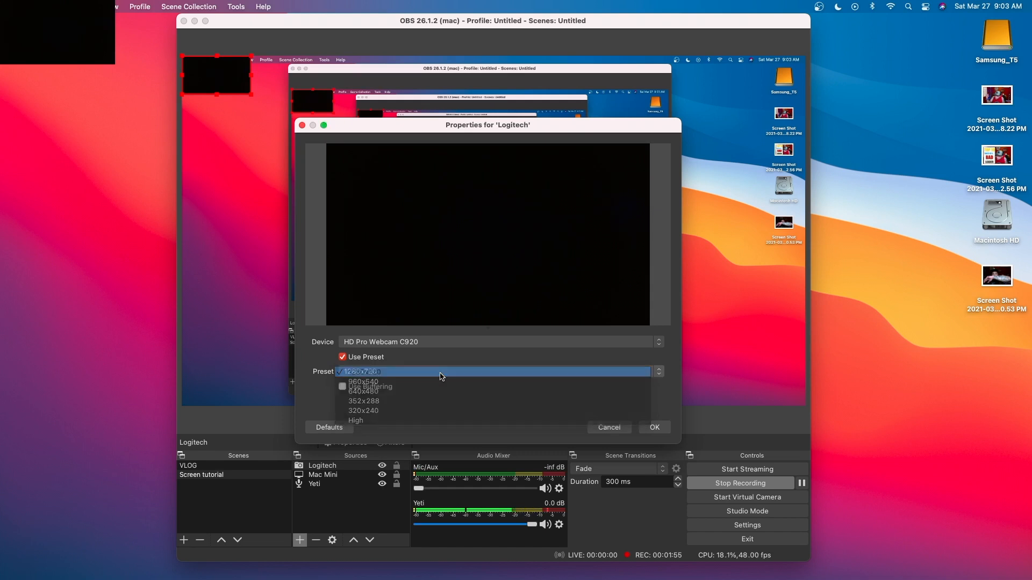
{"action": "left_click", "coordinate": [359, 371]}
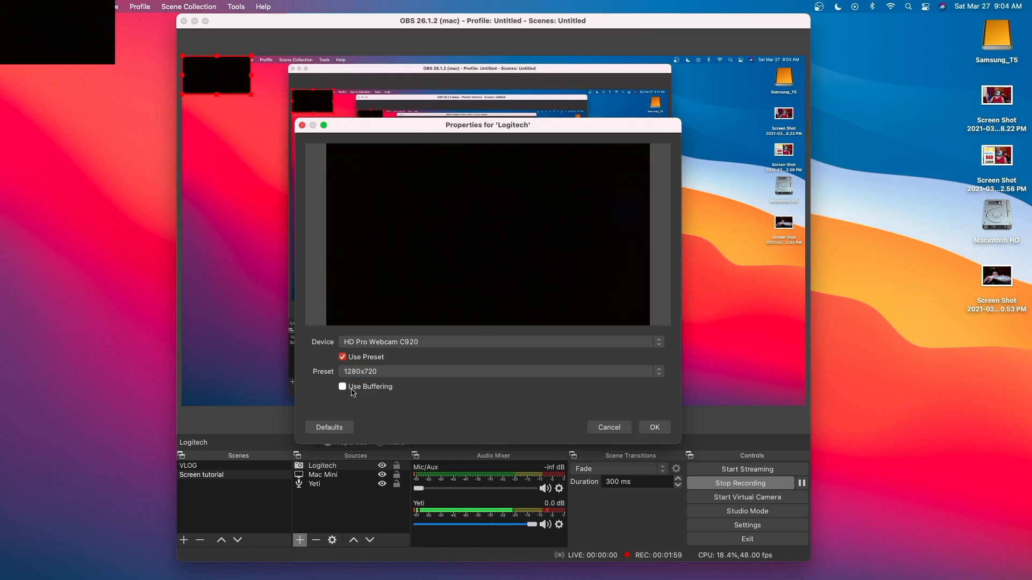
{"action": "left_click", "coordinate": [654, 428]}
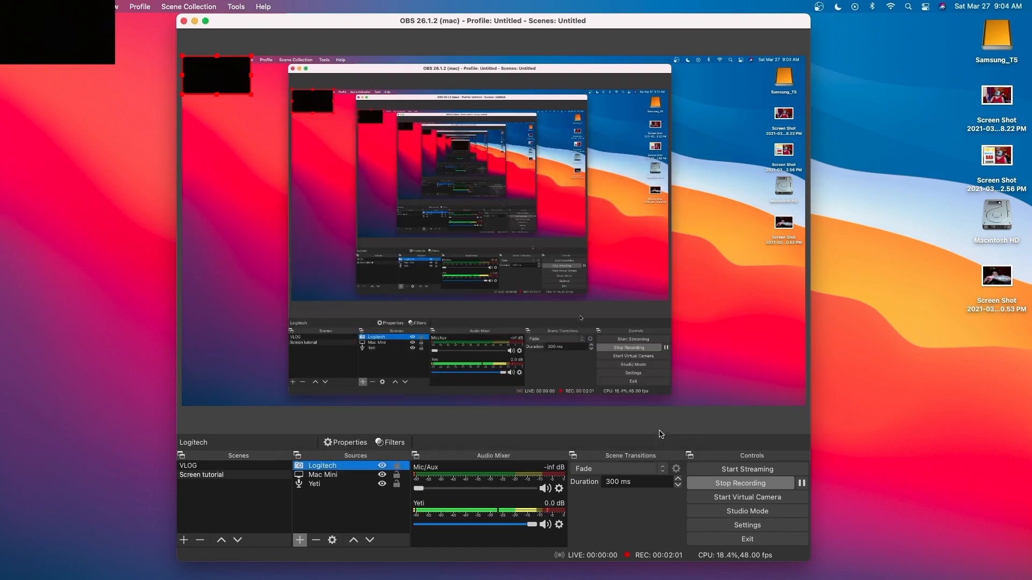
{"action": "mouse_move", "coordinate": [495, 432]}
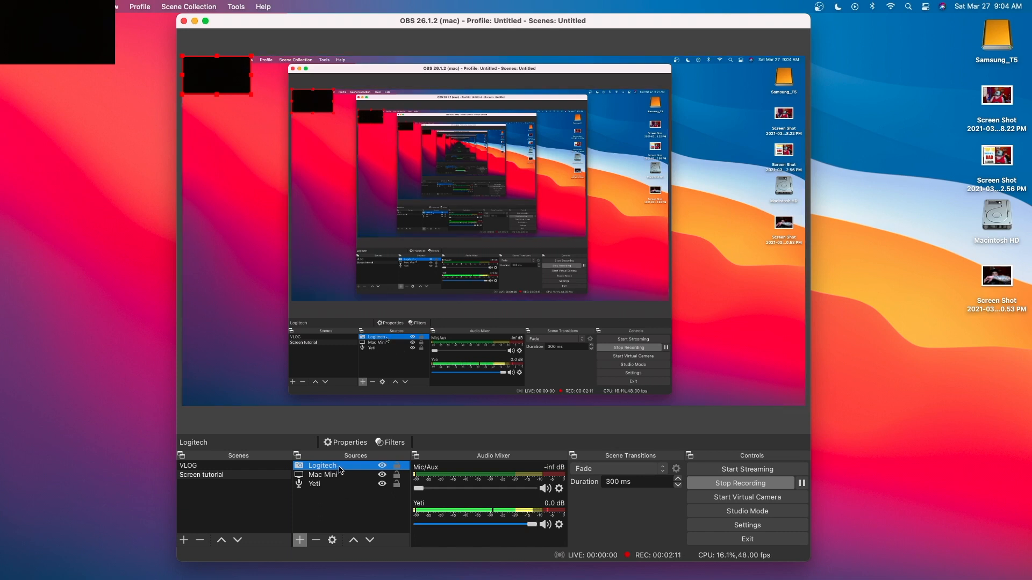
Step: Start adding a Scaling/Aspect Ratio effect filter to the Logitech source
{"action": "left_click", "coordinate": [389, 443]}
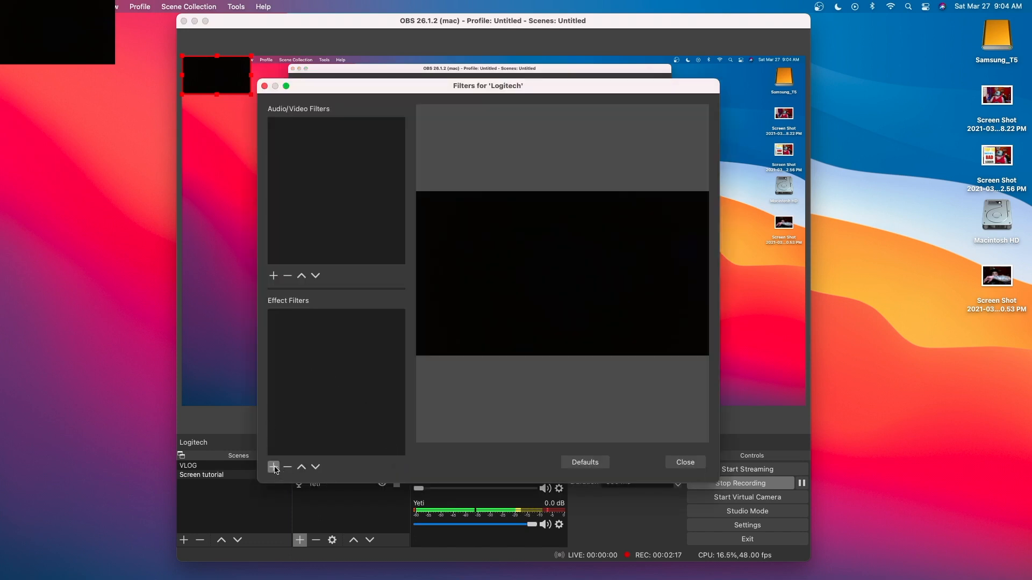
{"action": "mouse_move", "coordinate": [268, 432]}
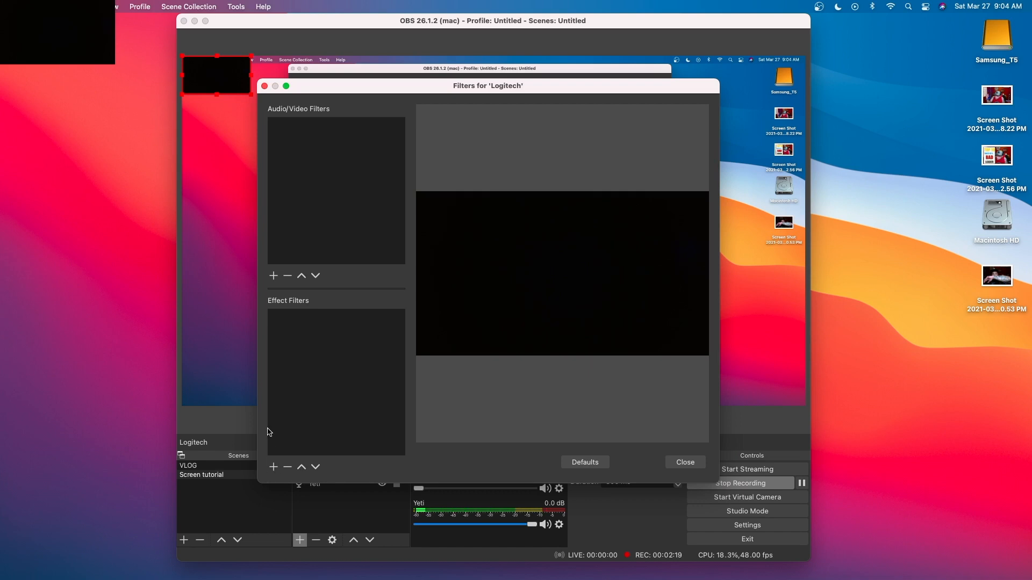
{"action": "left_click", "coordinate": [273, 466]}
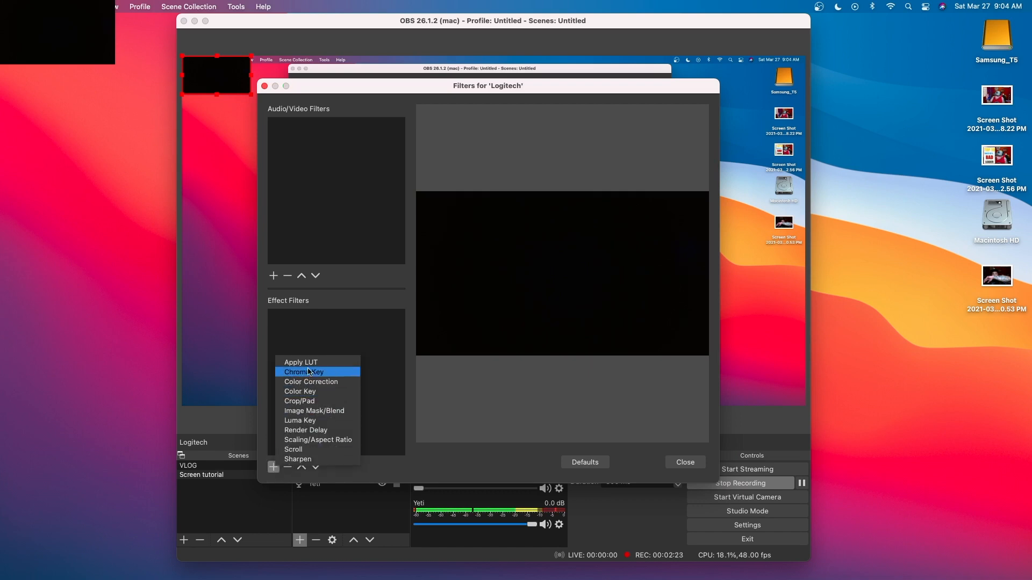
{"action": "mouse_move", "coordinate": [313, 402]}
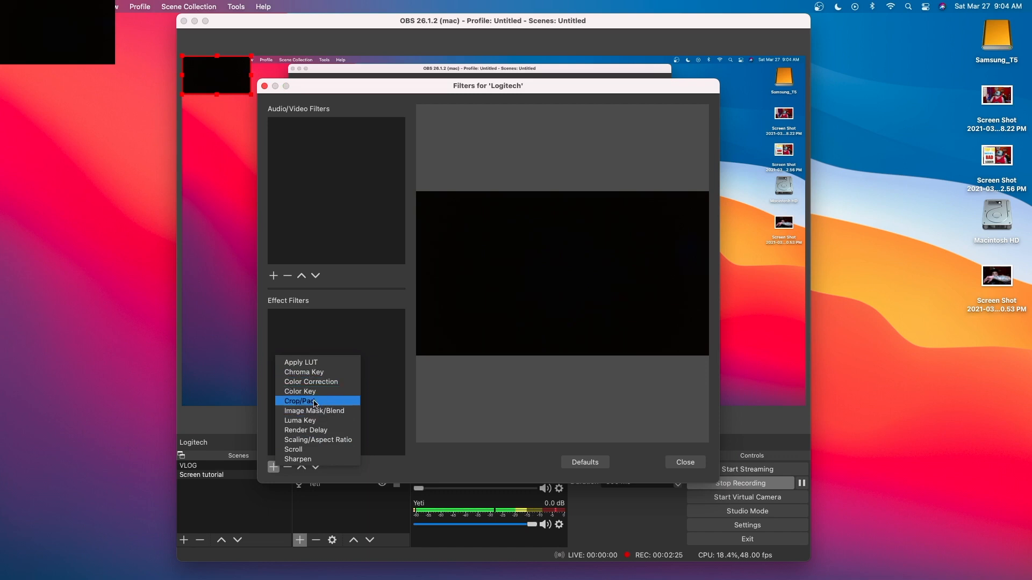
{"action": "mouse_move", "coordinate": [335, 411]}
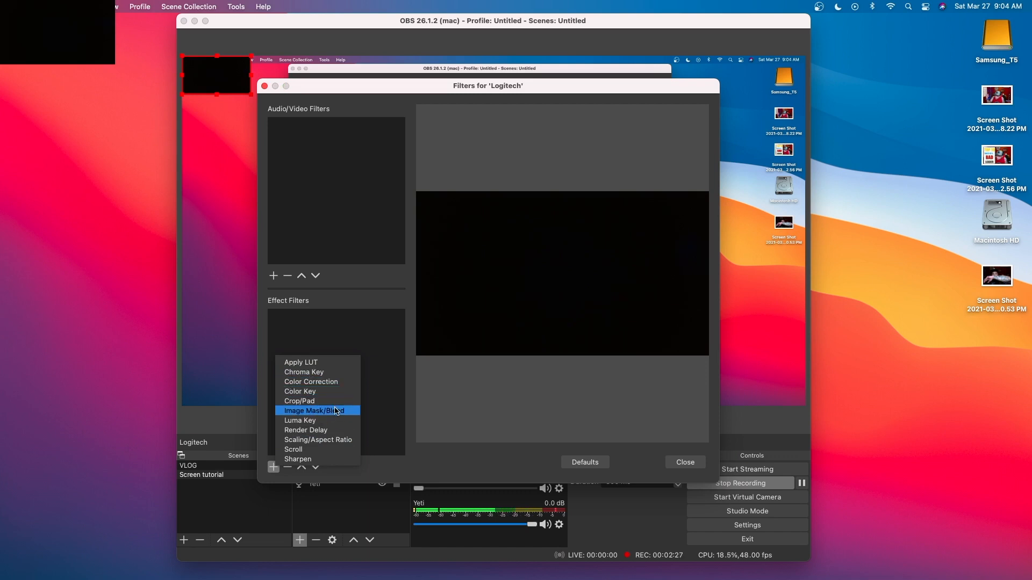
{"action": "mouse_move", "coordinate": [316, 371]}
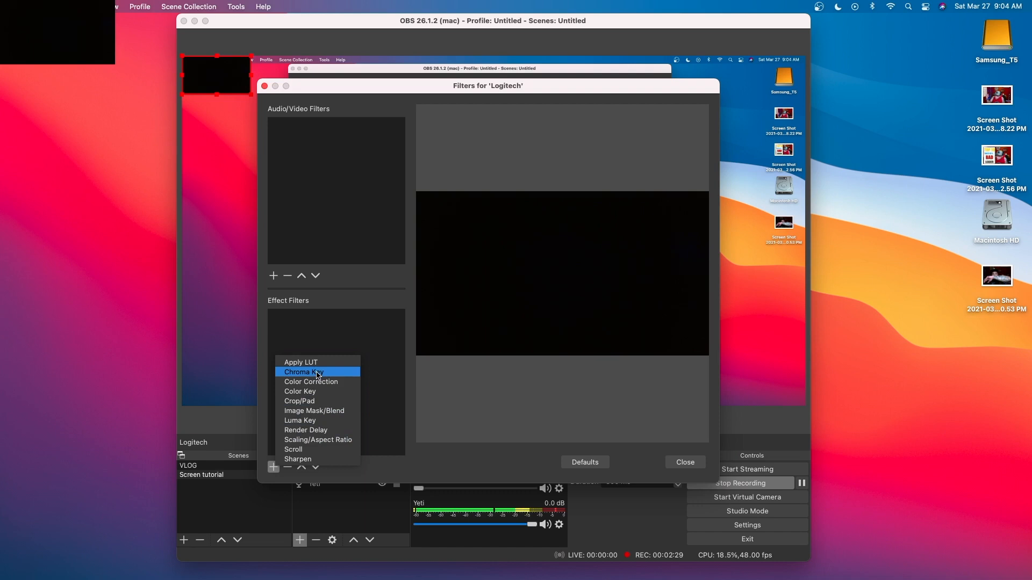
{"action": "mouse_move", "coordinate": [326, 399]}
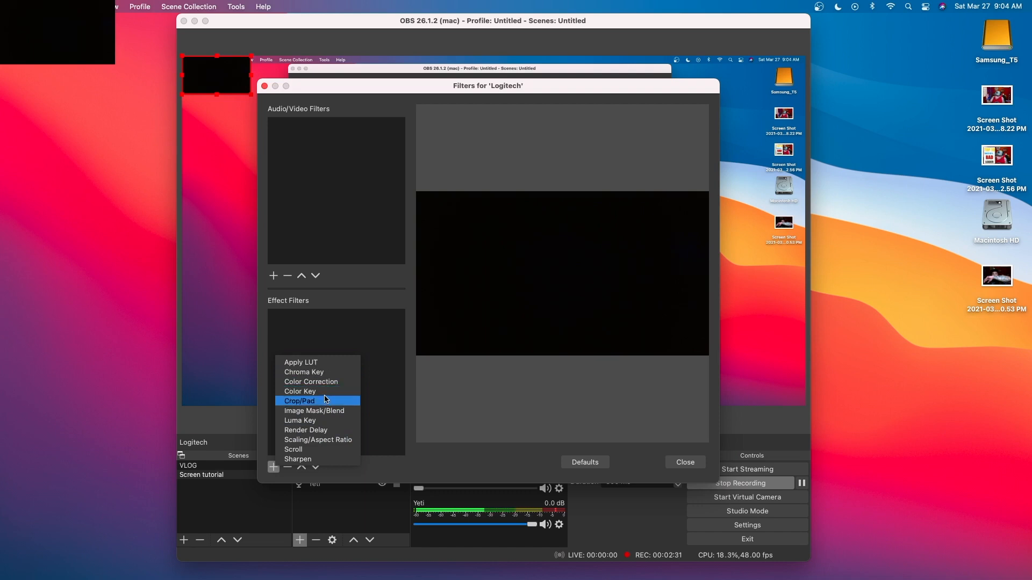
{"action": "mouse_move", "coordinate": [331, 439]}
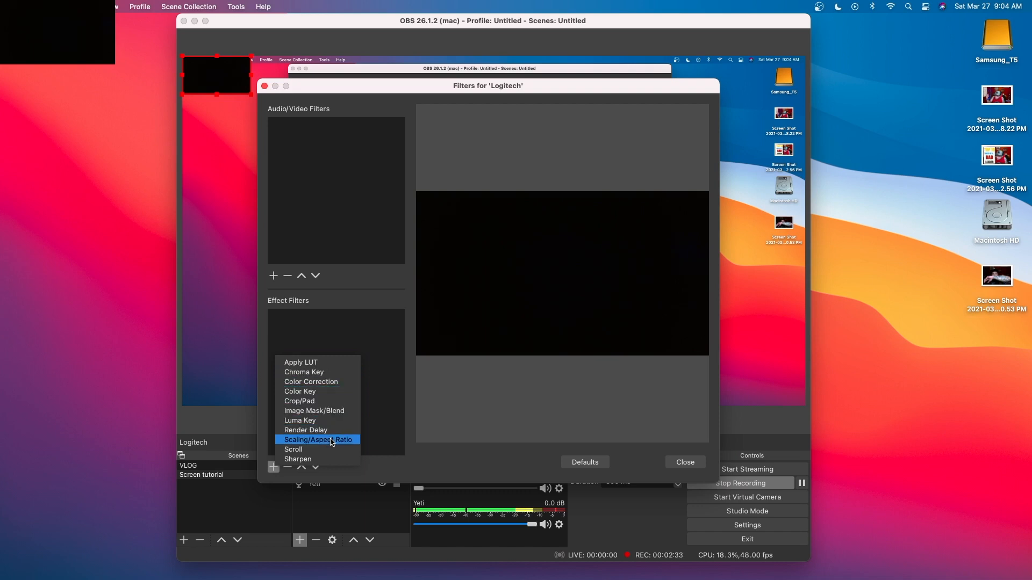
{"action": "left_click", "coordinate": [318, 439]}
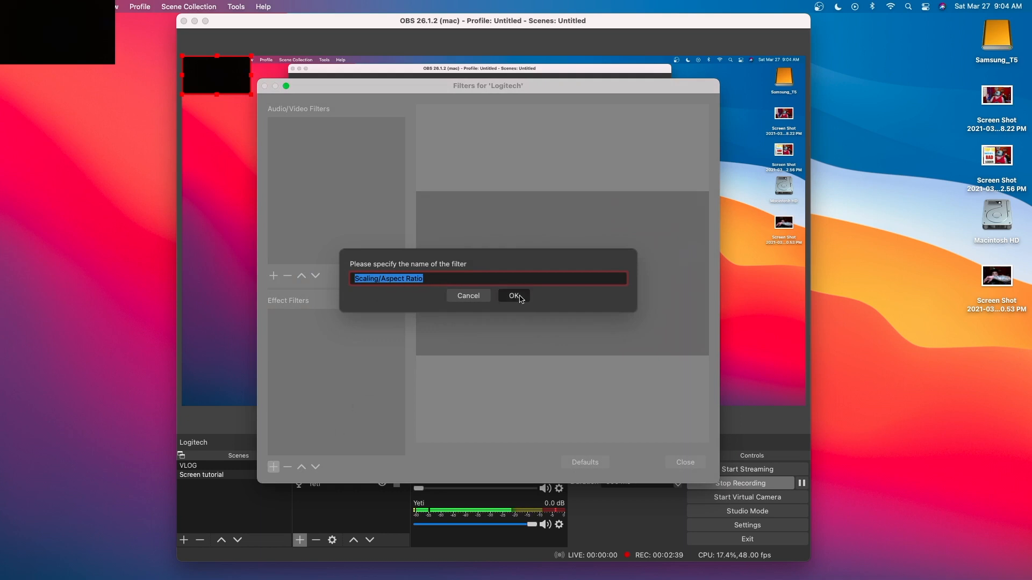
Step: Accept the default filter name, set its resolution to 1920x1080 and close Filters
{"action": "left_click", "coordinate": [514, 296]}
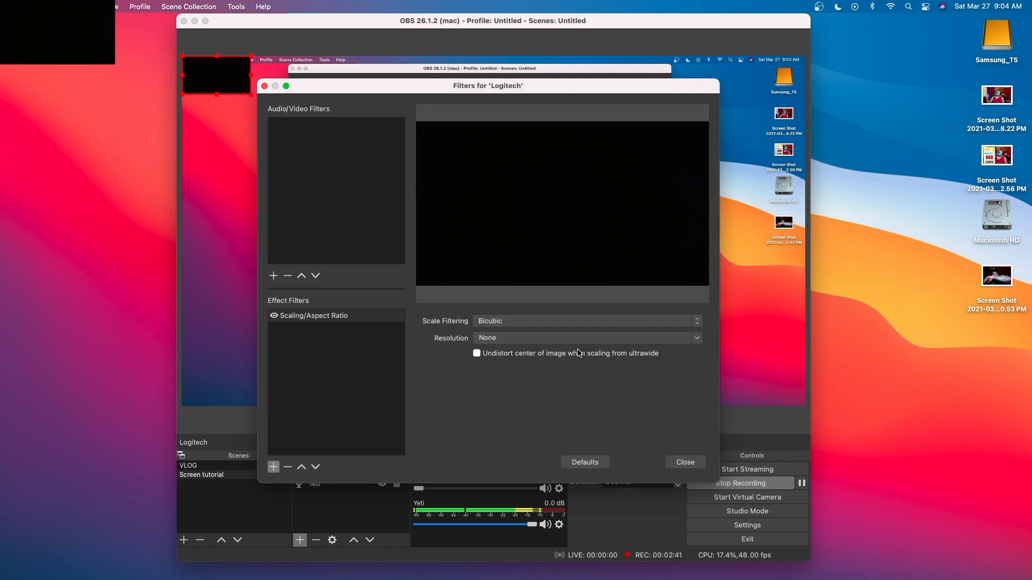
{"action": "mouse_move", "coordinate": [556, 323]}
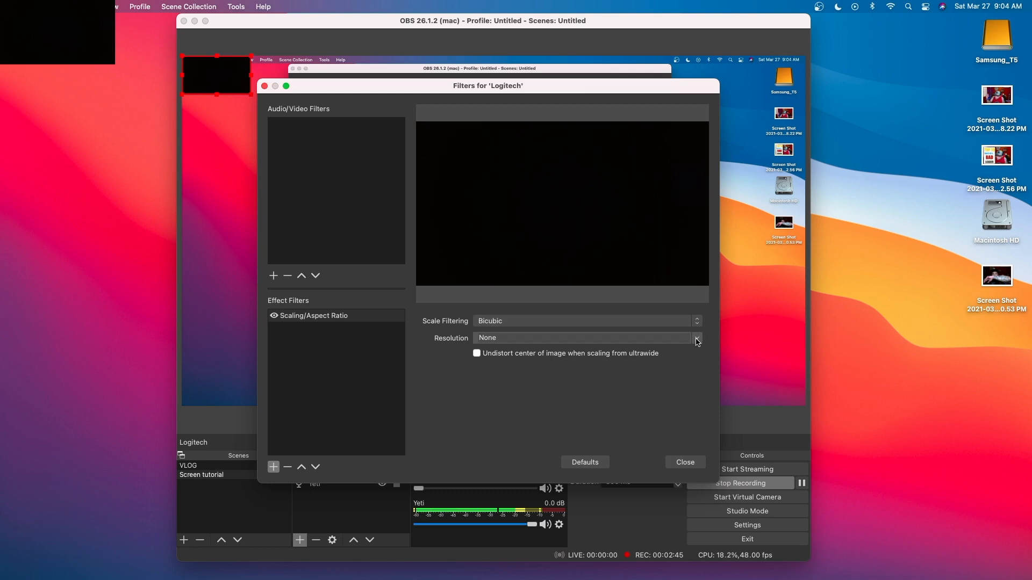
{"action": "left_click", "coordinate": [697, 337]}
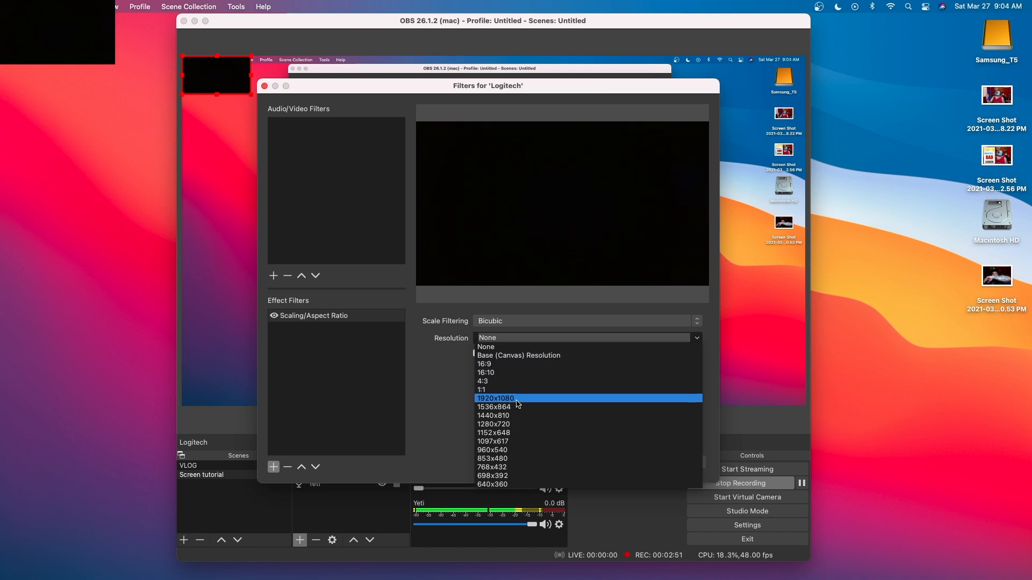
{"action": "left_click", "coordinate": [495, 398]}
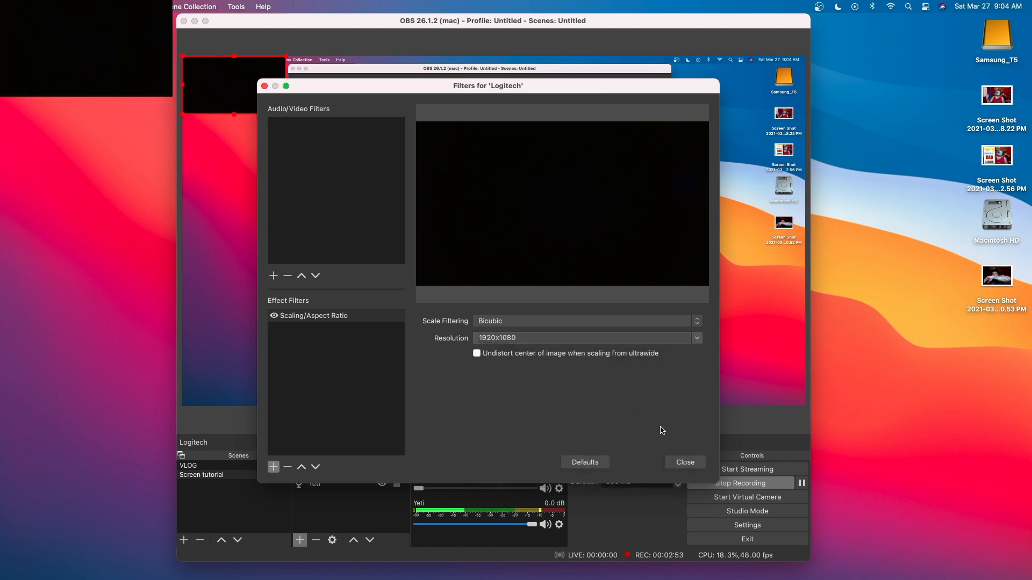
{"action": "left_click", "coordinate": [684, 462]}
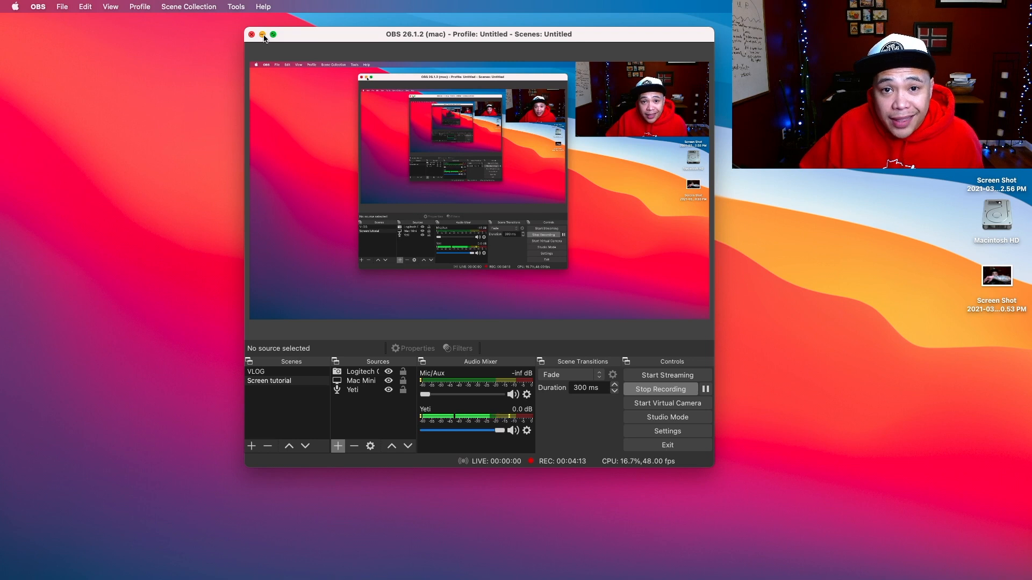
Step: Minimize OBS and create a new Movie project in the external SSD iMovie library
{"action": "left_click", "coordinate": [263, 34]}
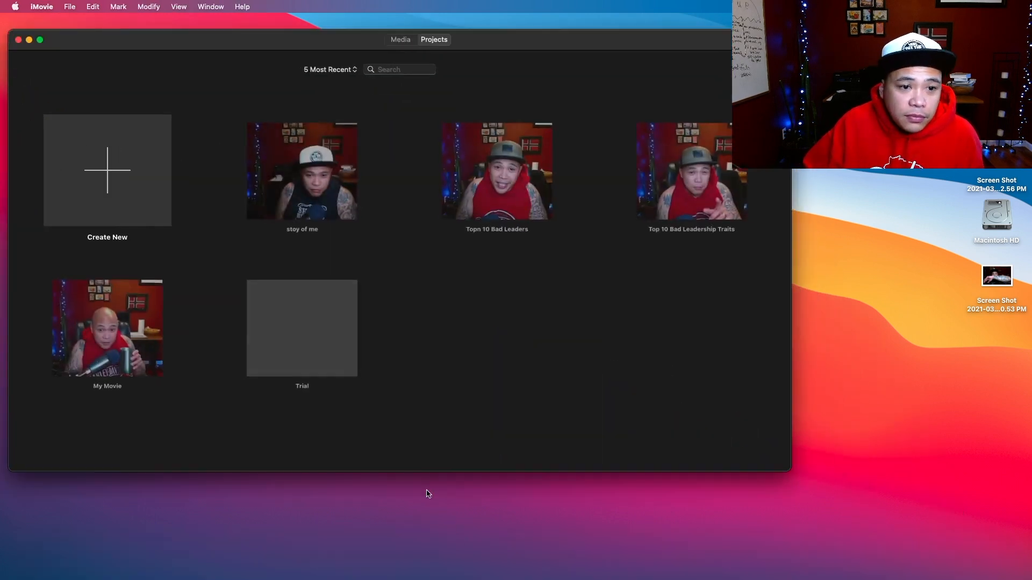
{"action": "left_click", "coordinate": [107, 170]}
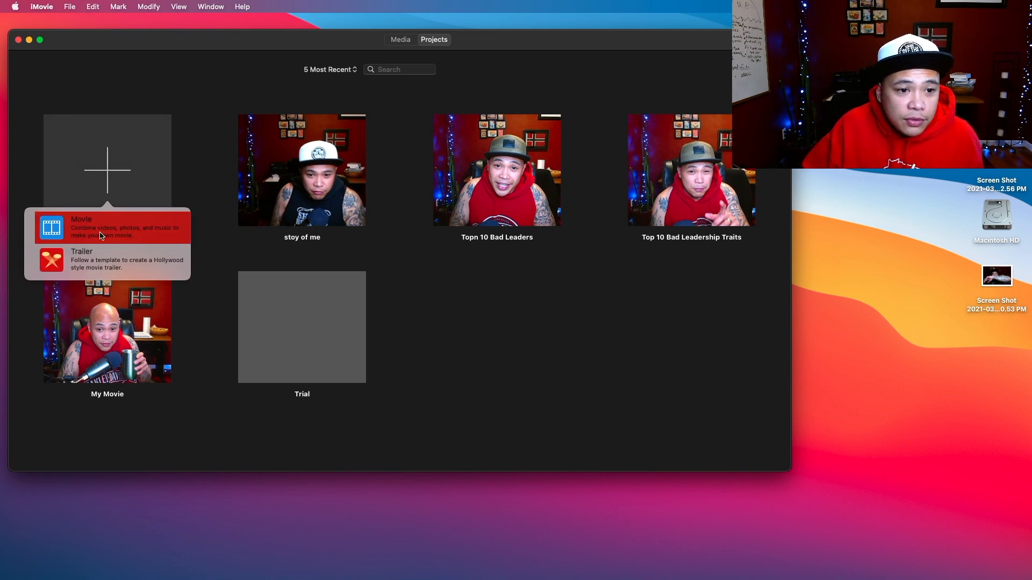
{"action": "left_click", "coordinate": [102, 227]}
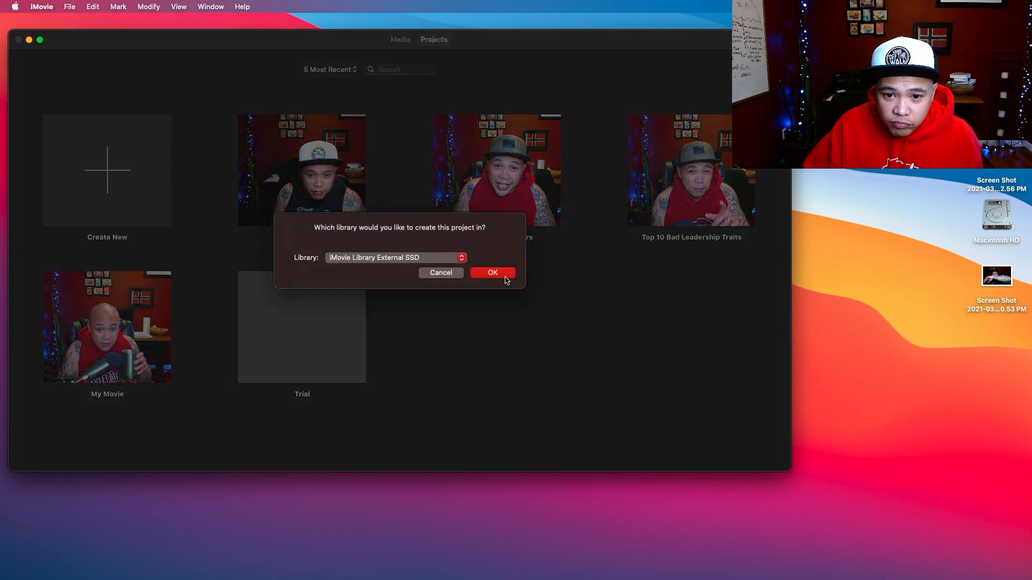
{"action": "left_click", "coordinate": [492, 273]}
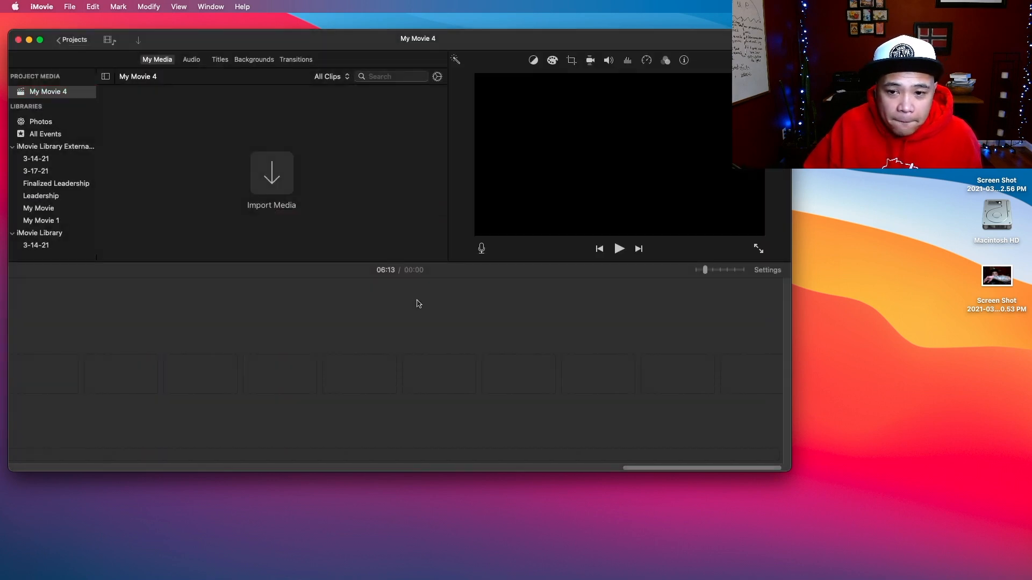
{"action": "mouse_move", "coordinate": [602, 427]}
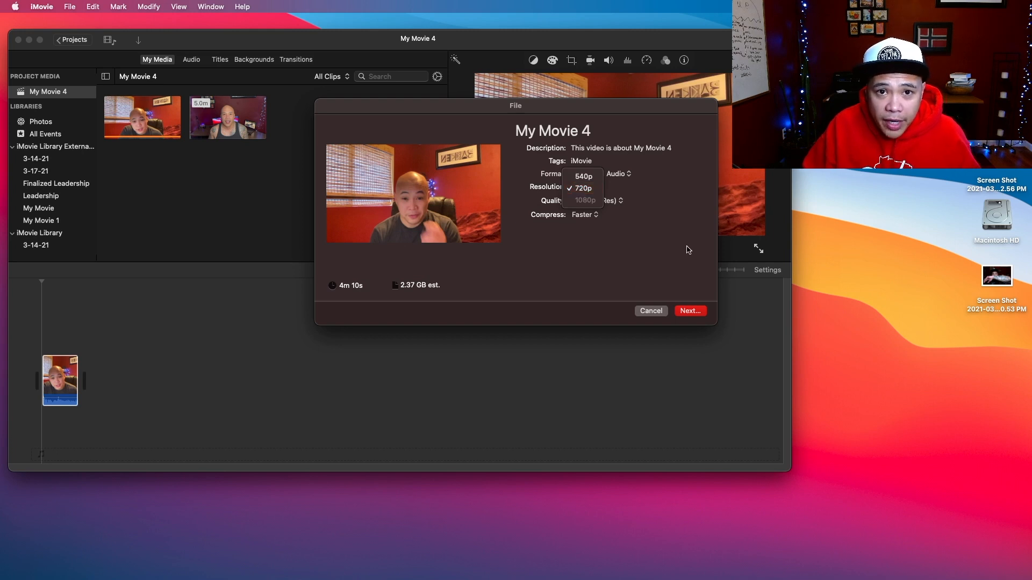
{"action": "mouse_move", "coordinate": [675, 301]}
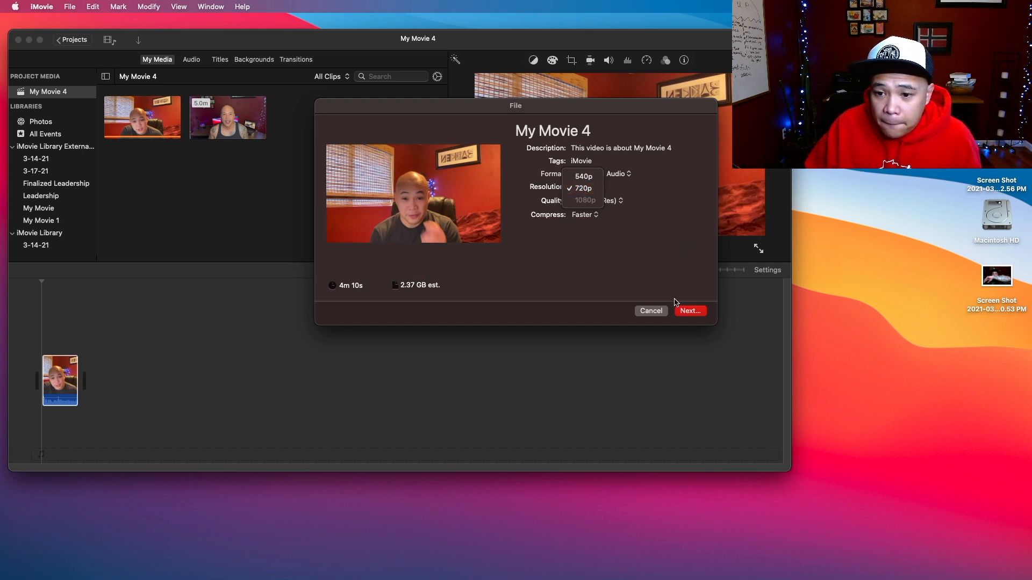
Step: Cancel the File export after seeing the first clip caps at 720p
{"action": "left_click", "coordinate": [651, 311]}
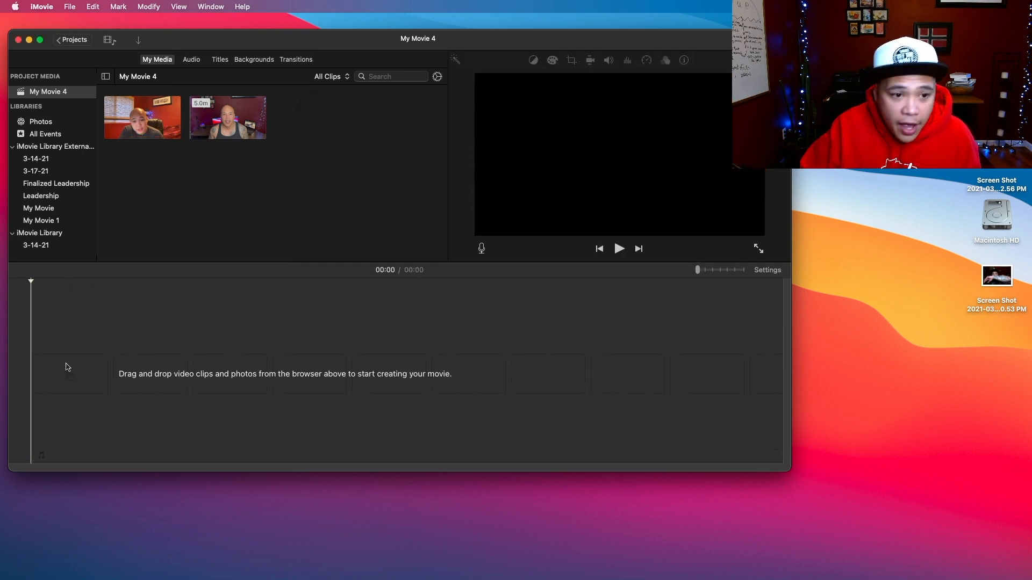
Step: Drop the second webcam clip on the timeline and confirm its export resolution offers 1080p
{"action": "left_click_drag", "start_coordinate": [227, 118], "coordinate": [59, 380]}
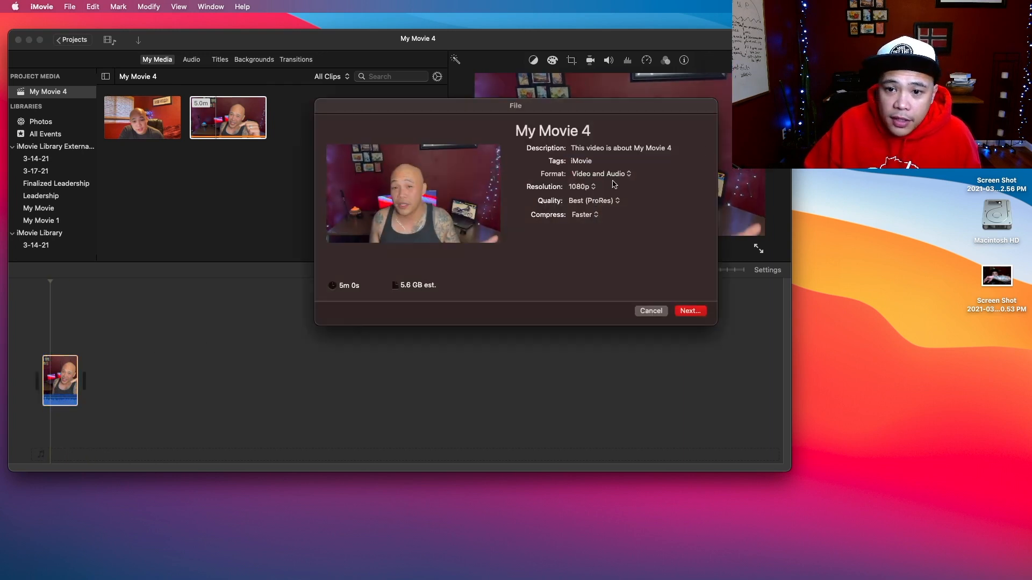
{"action": "left_click", "coordinate": [579, 187]}
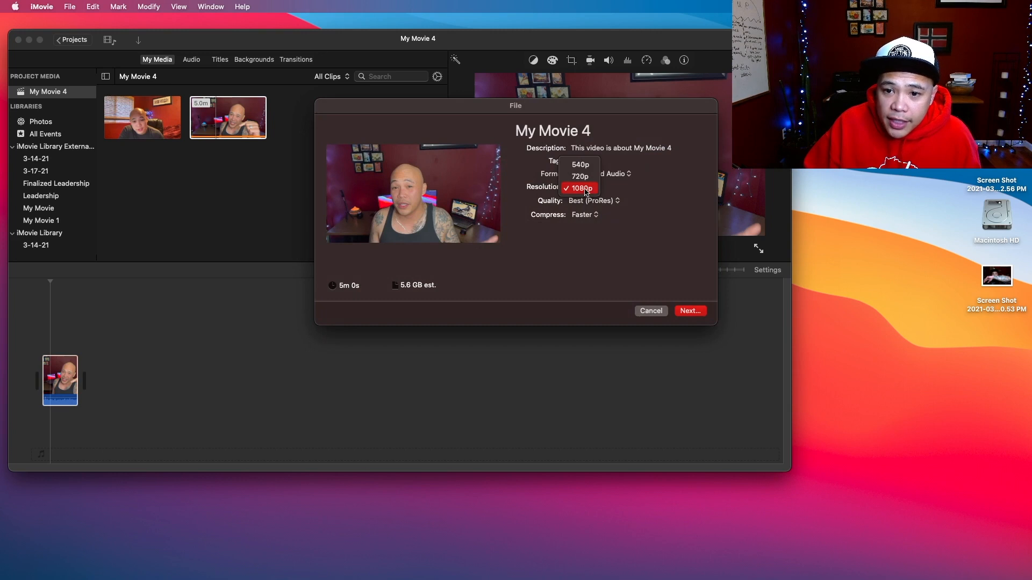
{"action": "left_click", "coordinate": [579, 187]}
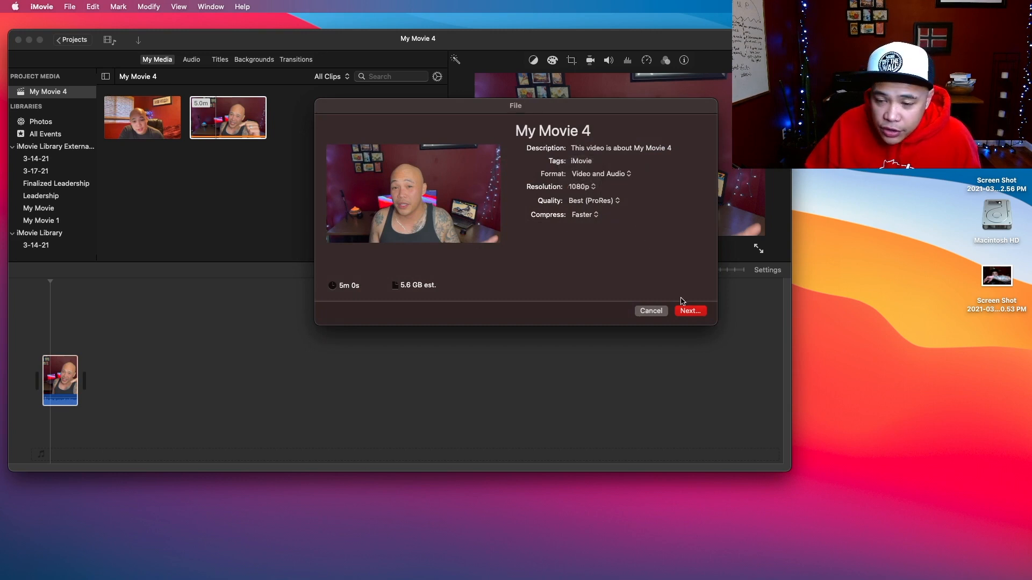
{"action": "mouse_move", "coordinate": [593, 247]}
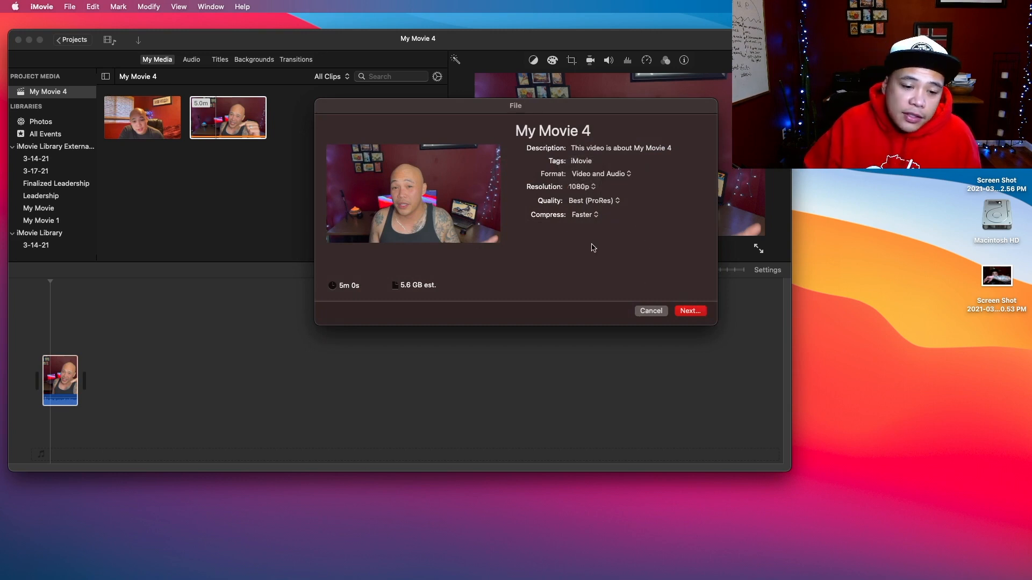